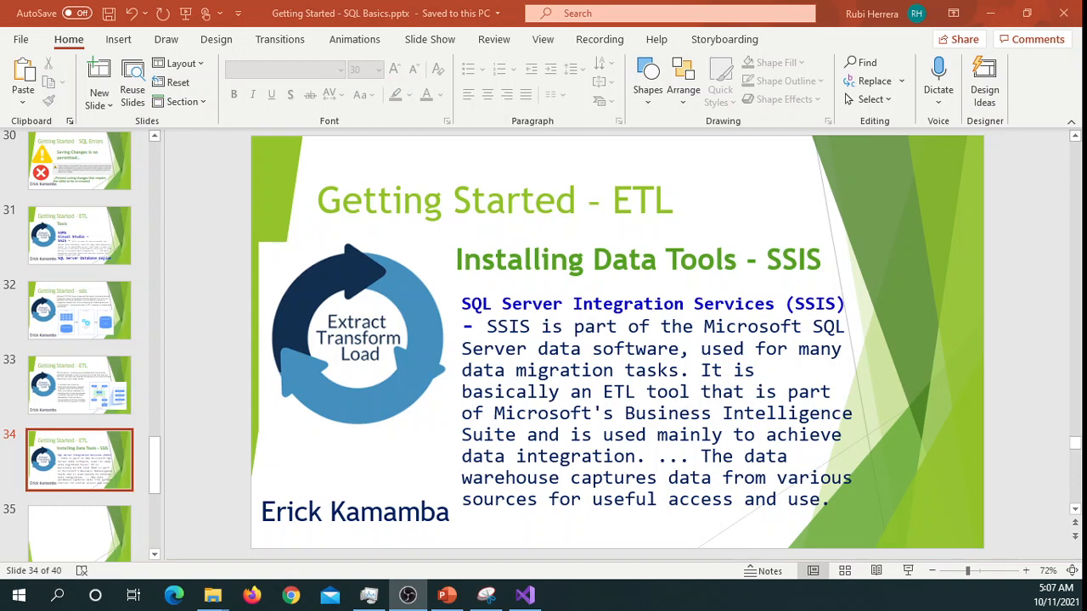
mouse_move(813, 527)
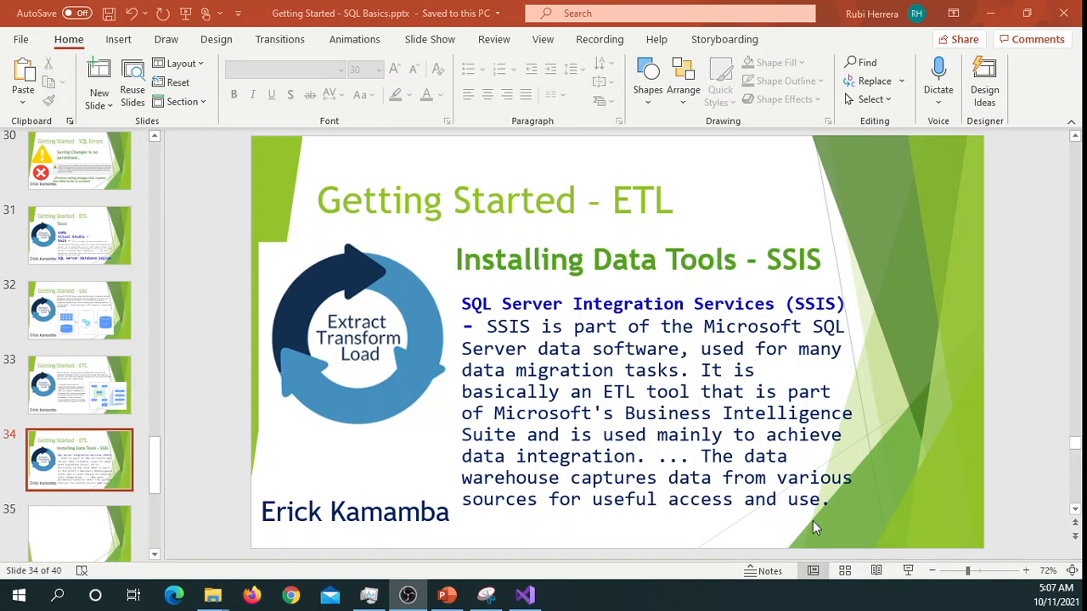
mouse_move(653, 224)
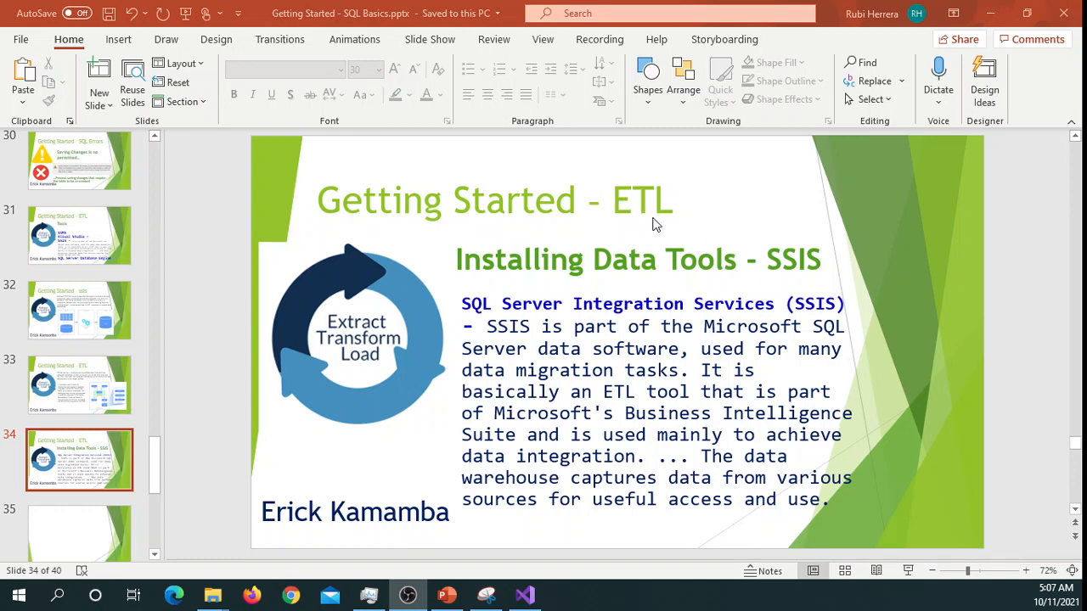
mouse_move(694, 222)
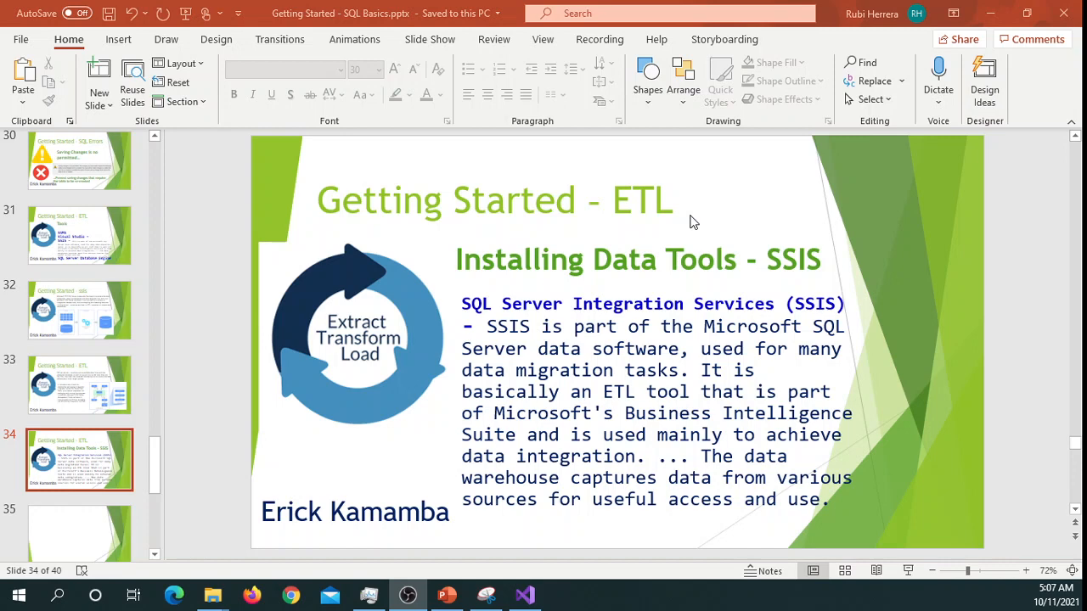
mouse_move(645, 265)
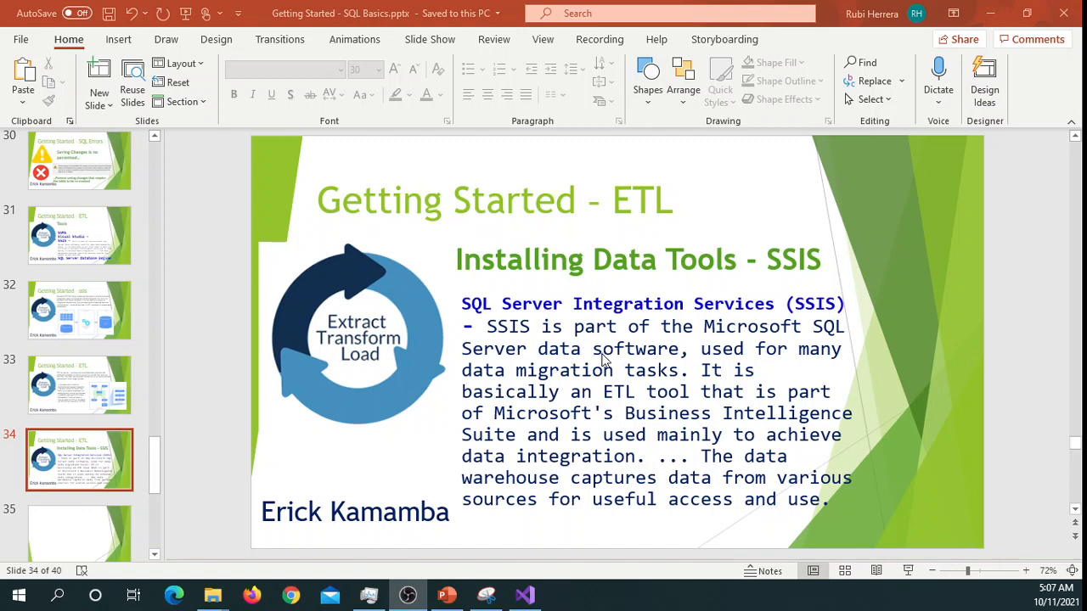
mouse_move(544, 352)
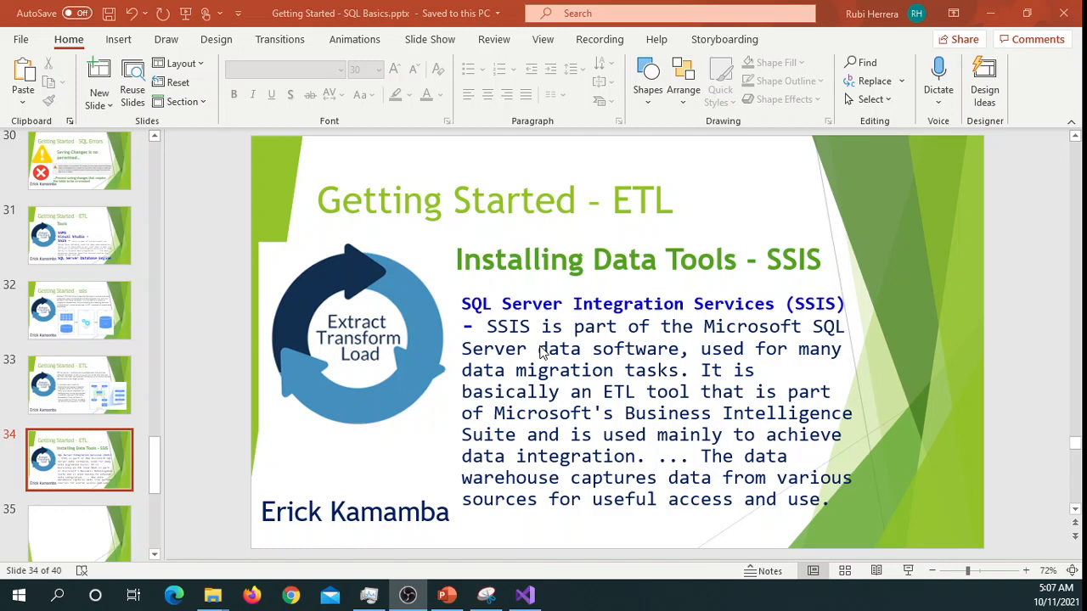
mouse_move(790, 344)
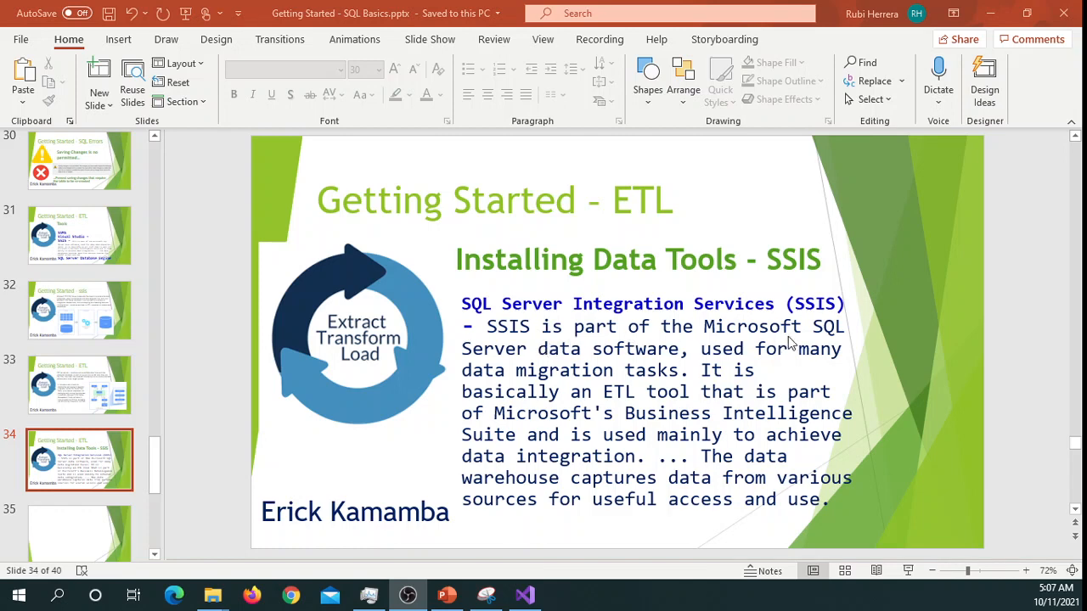
mouse_move(535, 399)
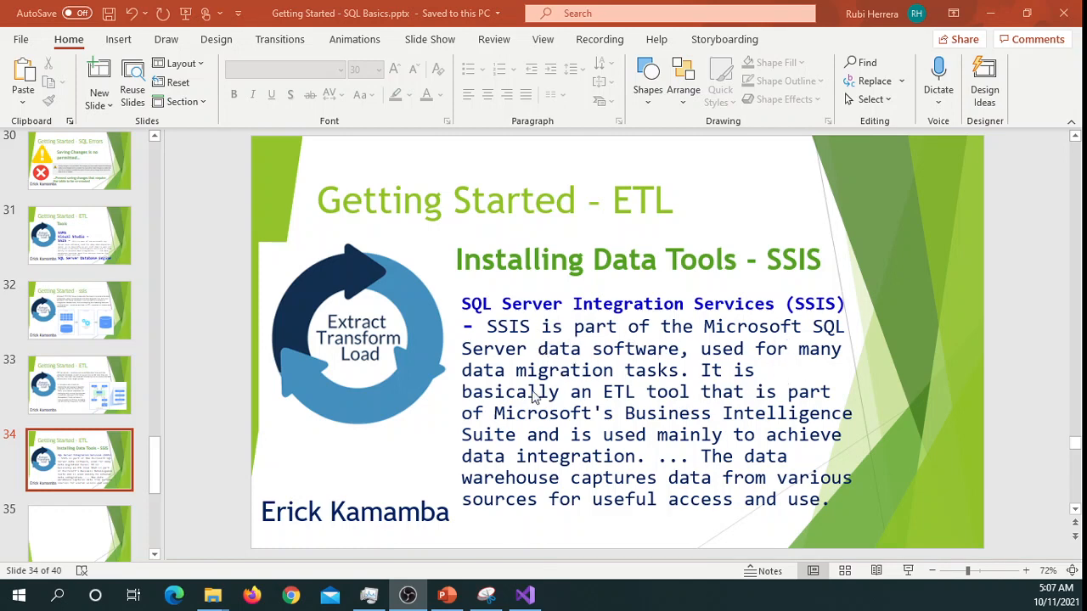
mouse_move(688, 382)
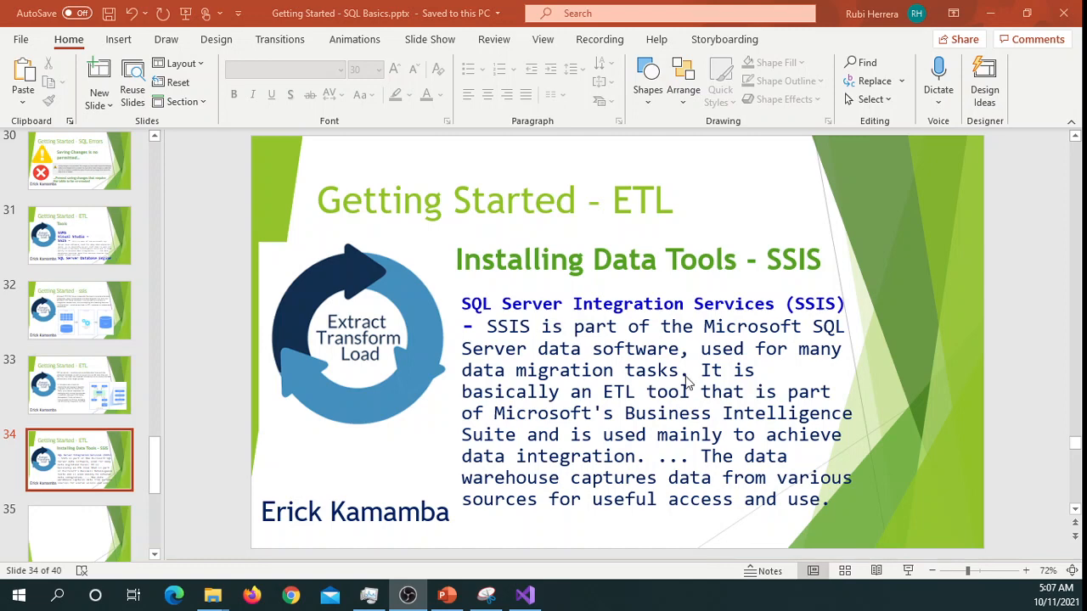
mouse_move(569, 416)
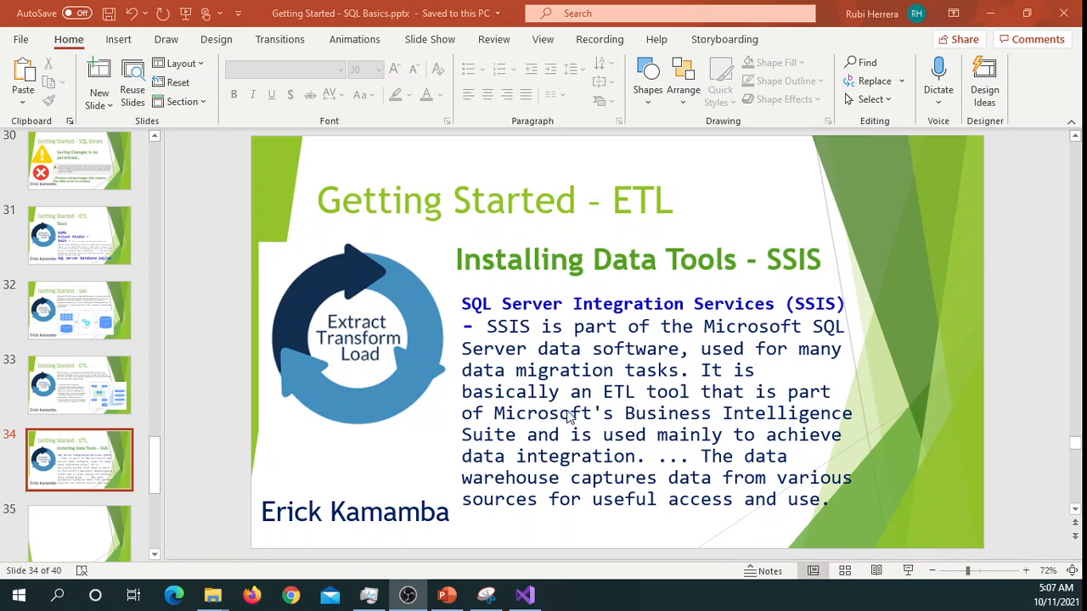
mouse_move(762, 400)
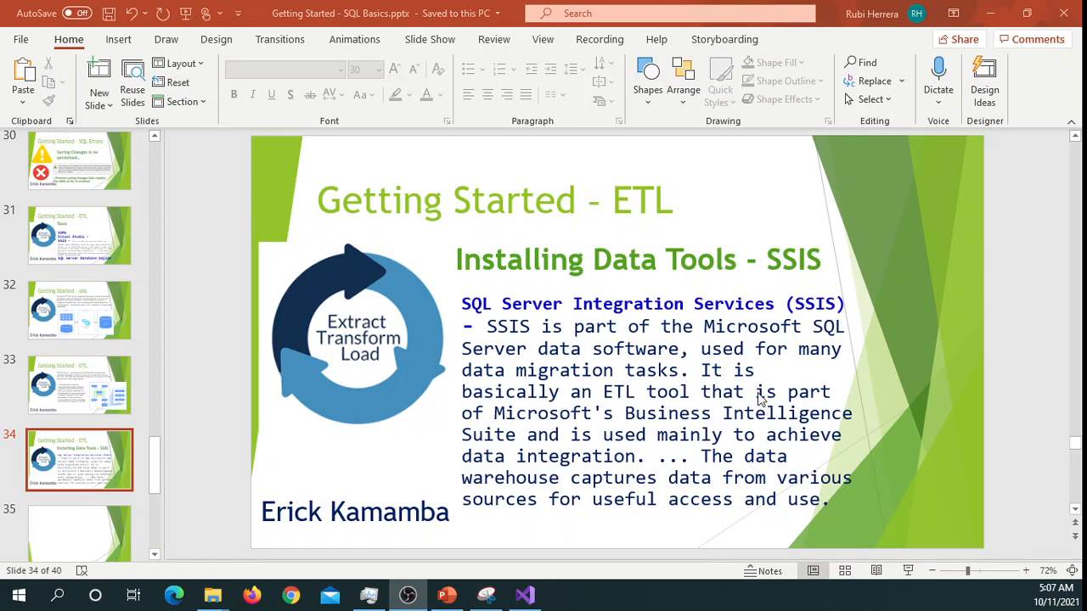
mouse_move(622, 414)
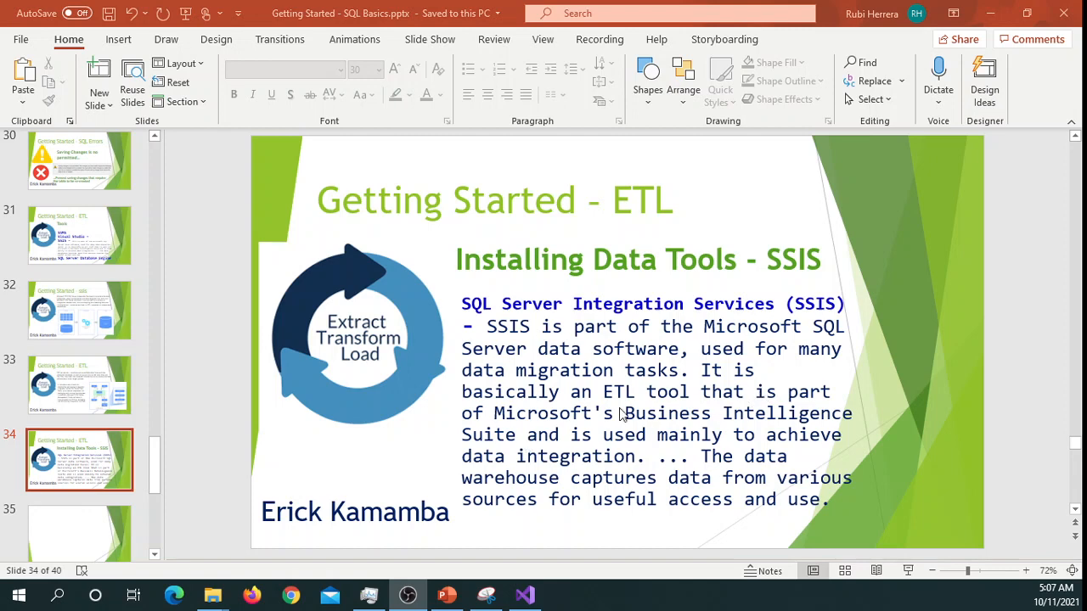
mouse_move(735, 406)
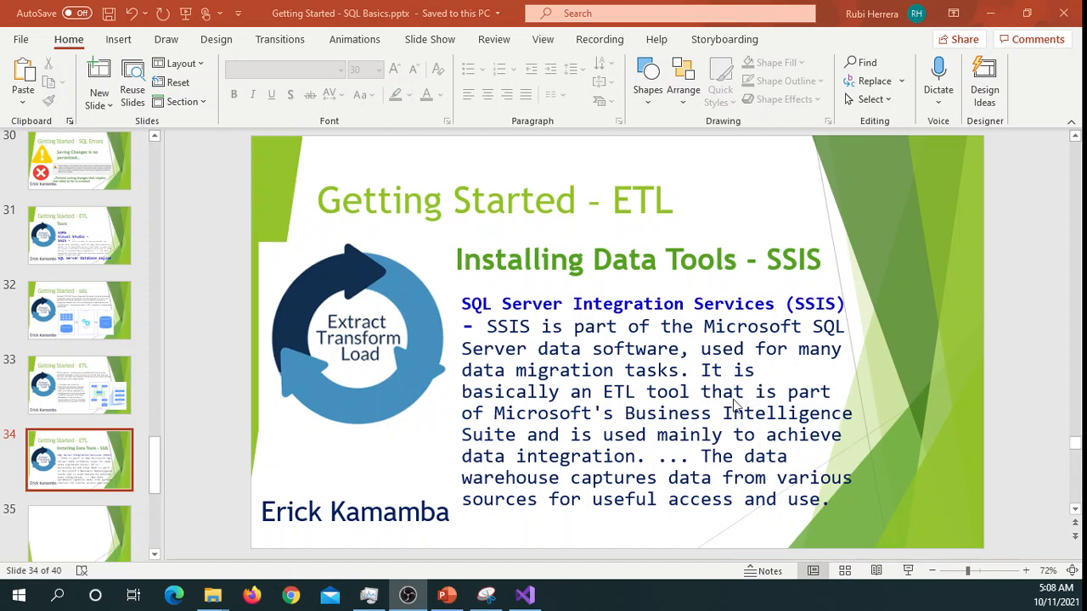
mouse_move(586, 276)
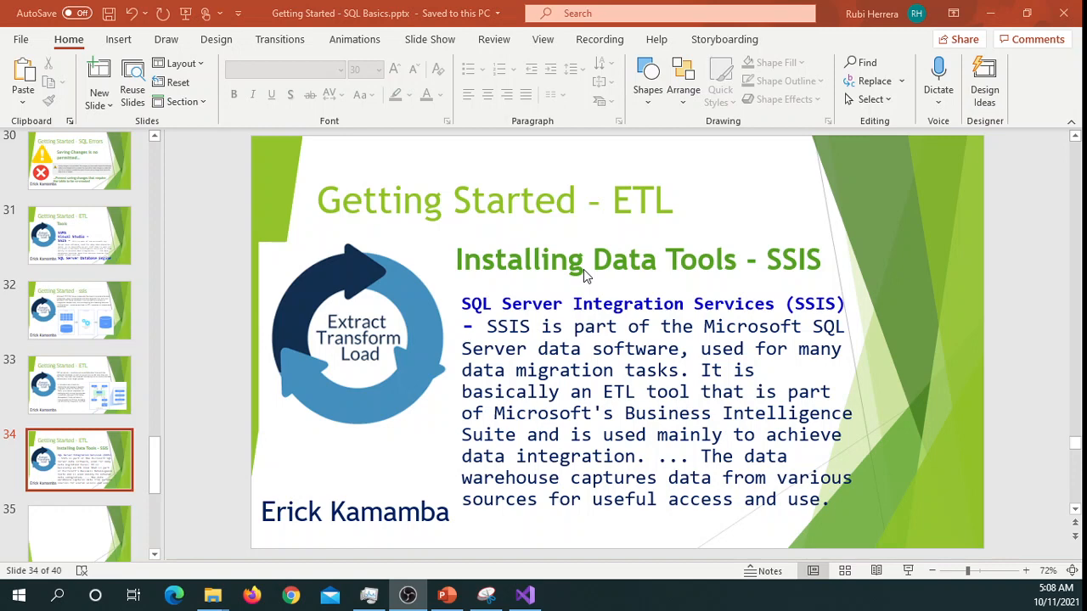
mouse_move(596, 271)
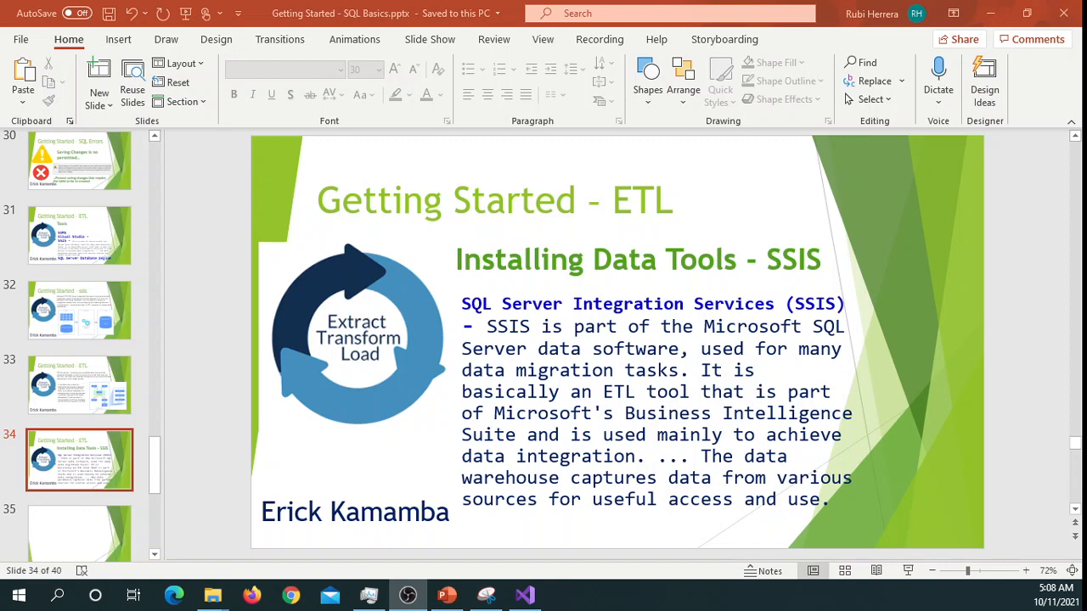
mouse_move(500, 229)
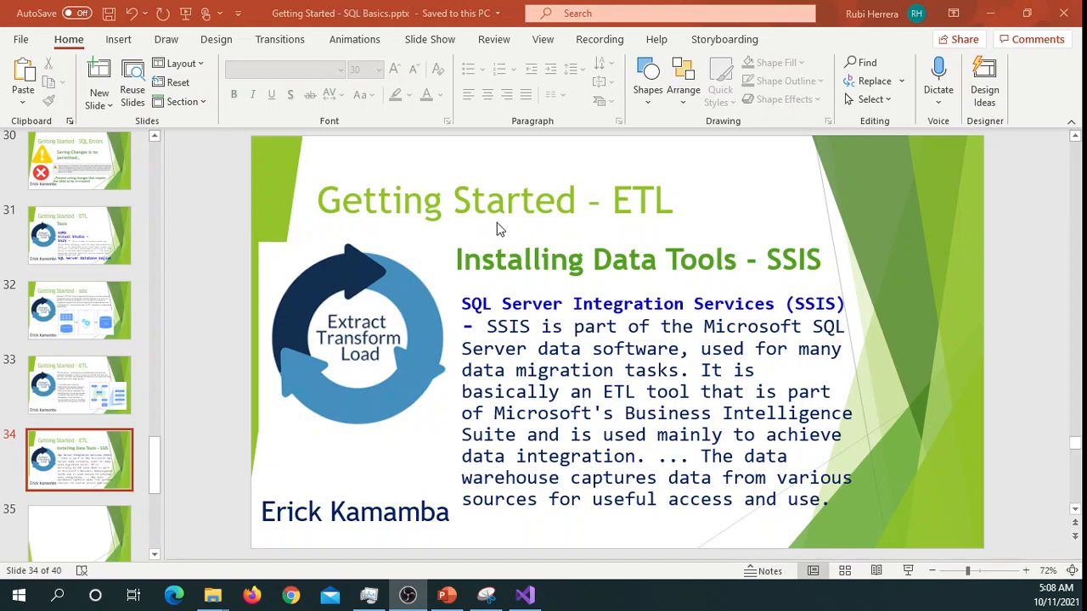
Switch to the Visual Studio 2019 window from the taskbar.
click(525, 595)
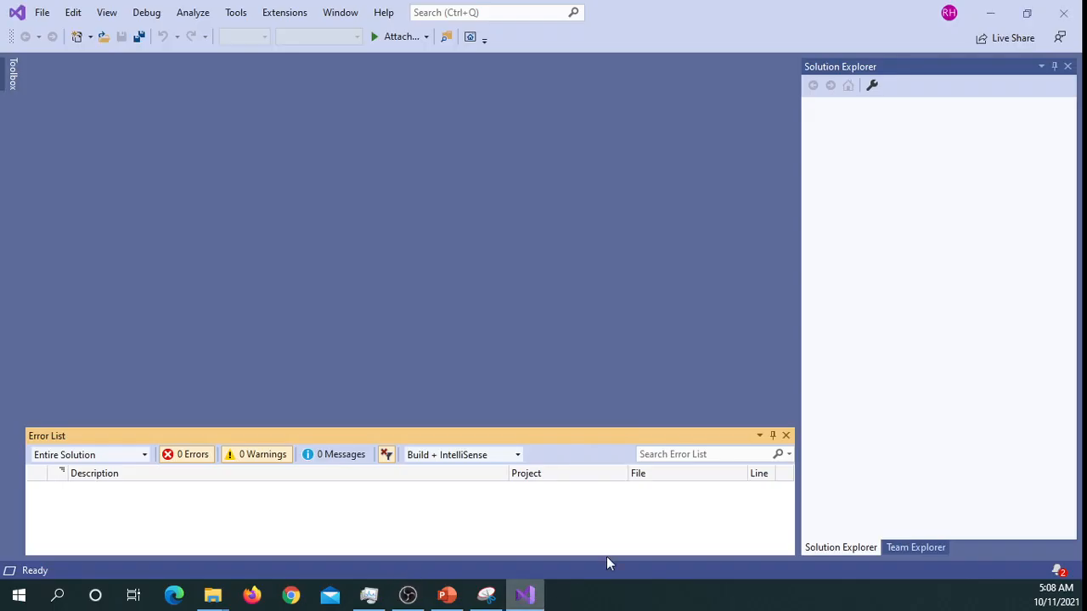
mouse_move(603, 322)
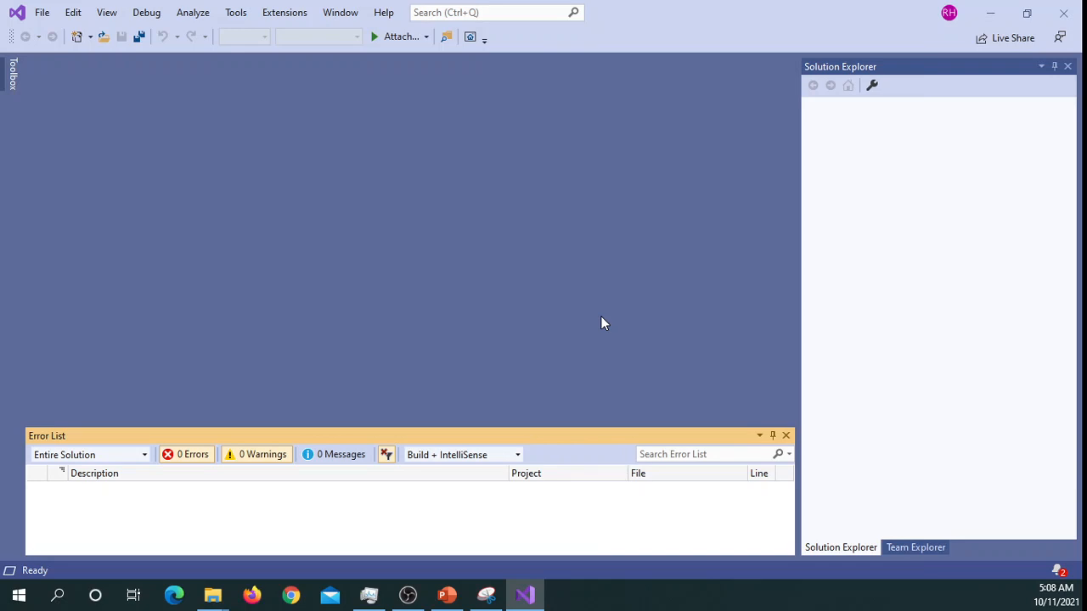
mouse_move(700, 180)
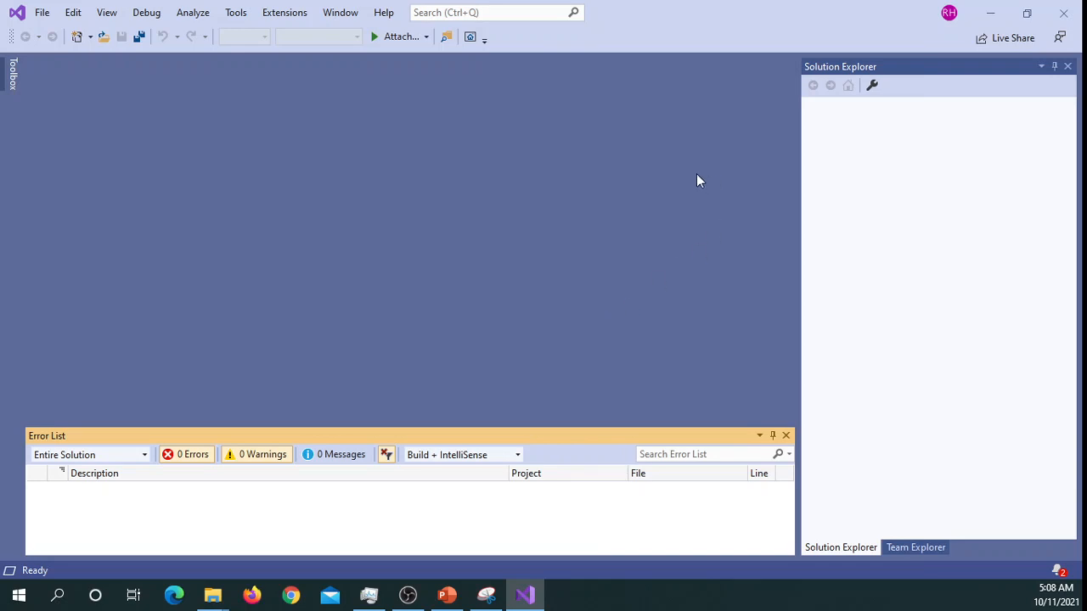
mouse_move(384, 238)
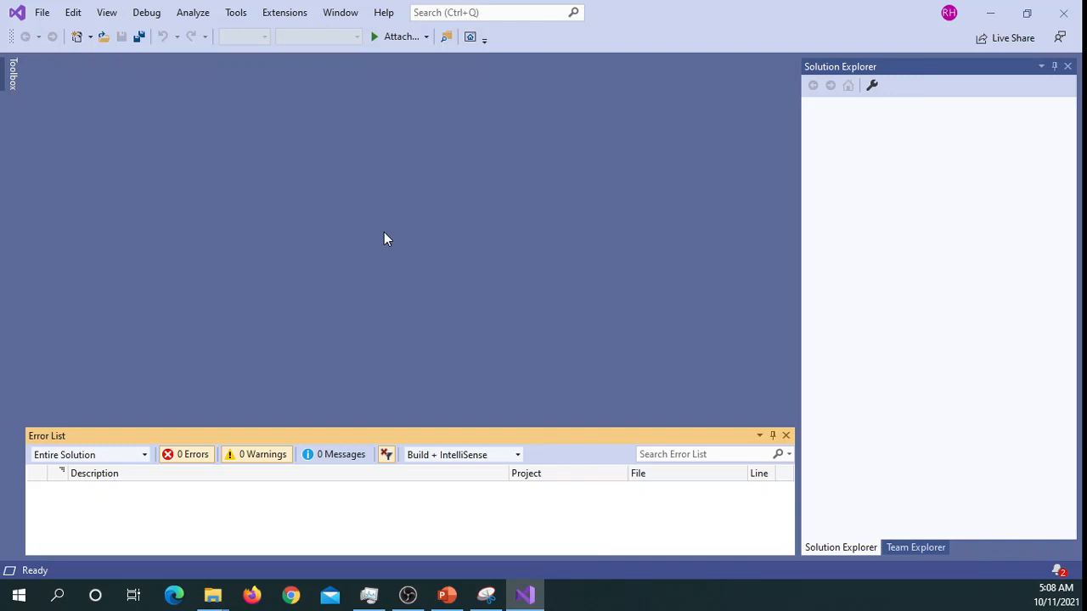
mouse_move(393, 240)
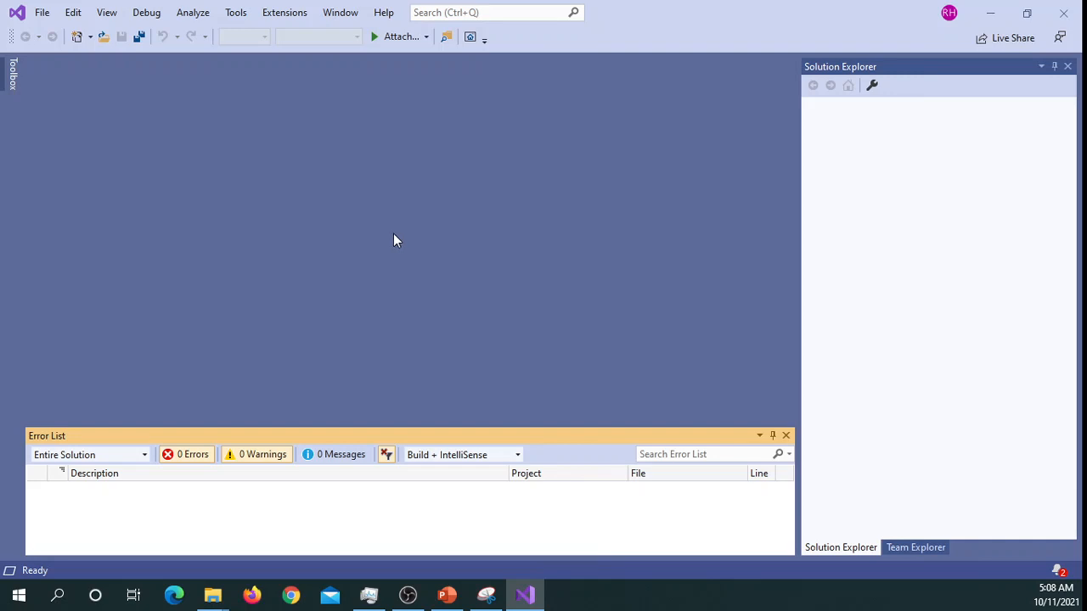
mouse_move(424, 261)
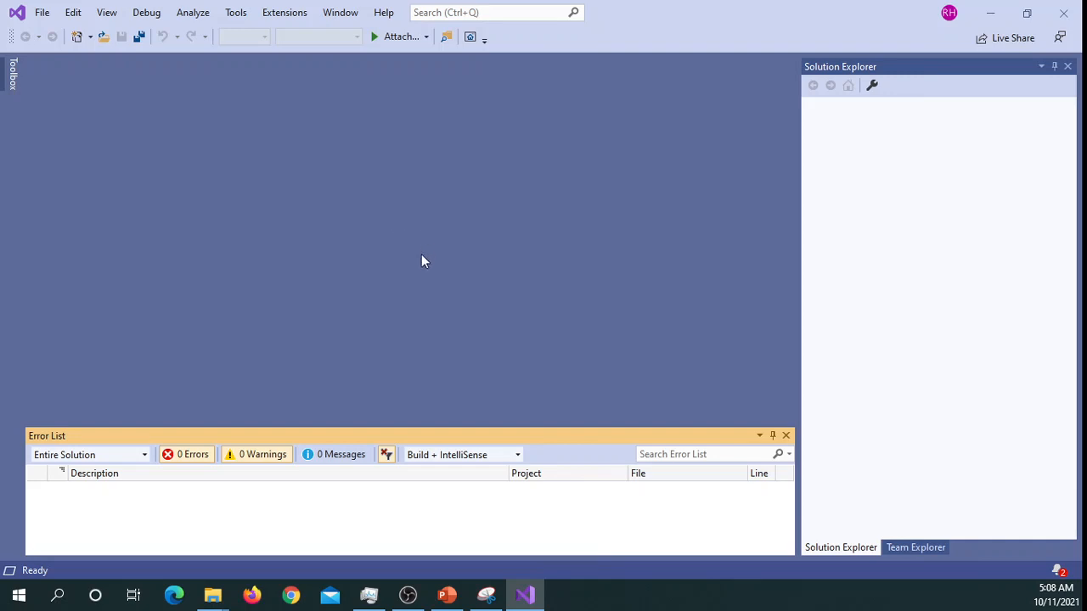
mouse_move(559, 225)
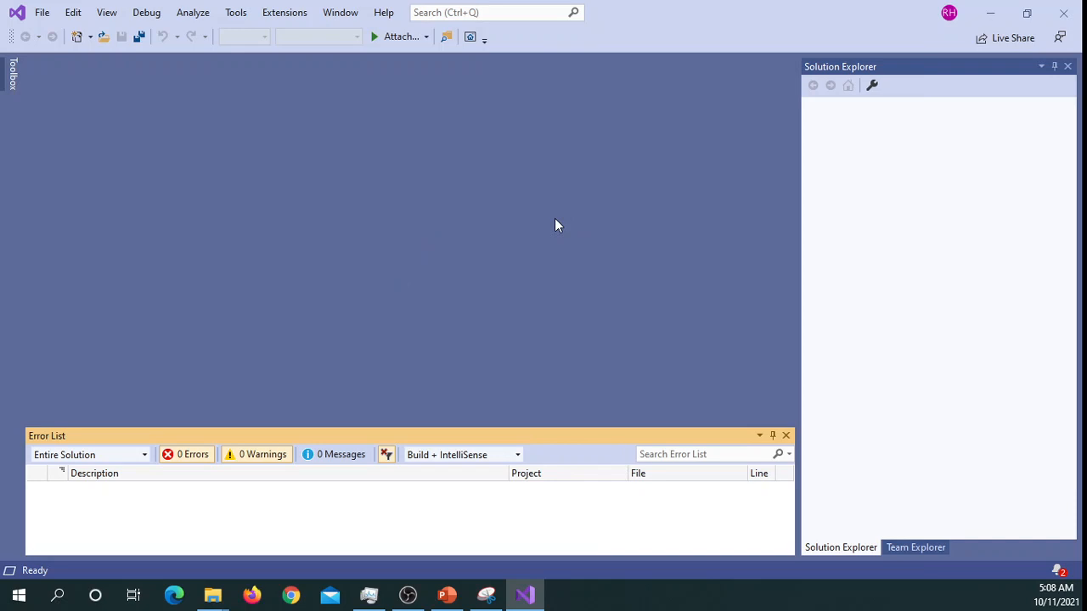
mouse_move(568, 227)
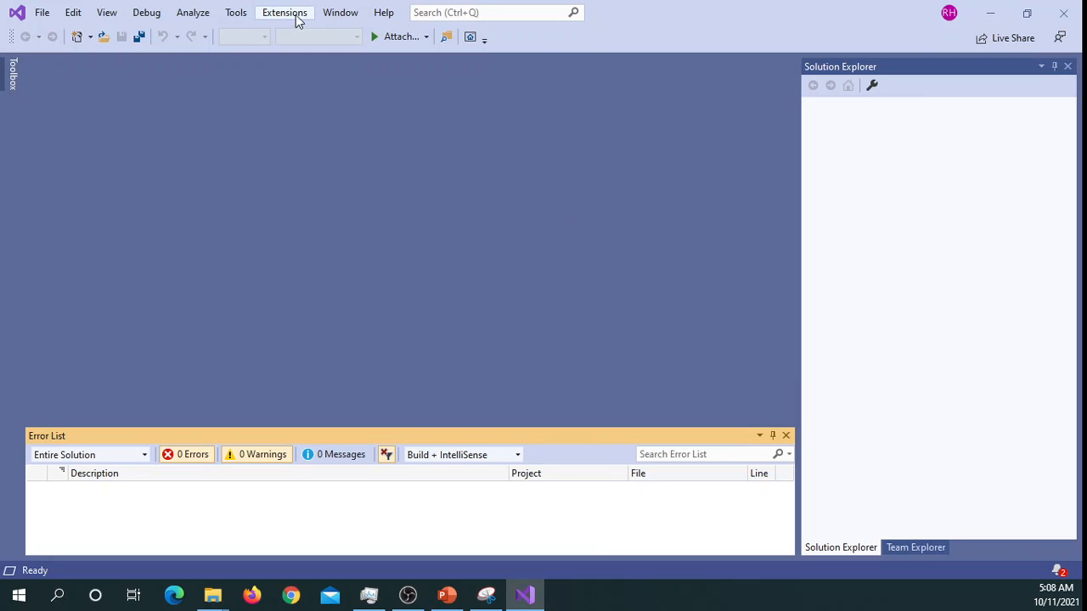
Open Manage Extensions from the Extensions menu.
click(284, 12)
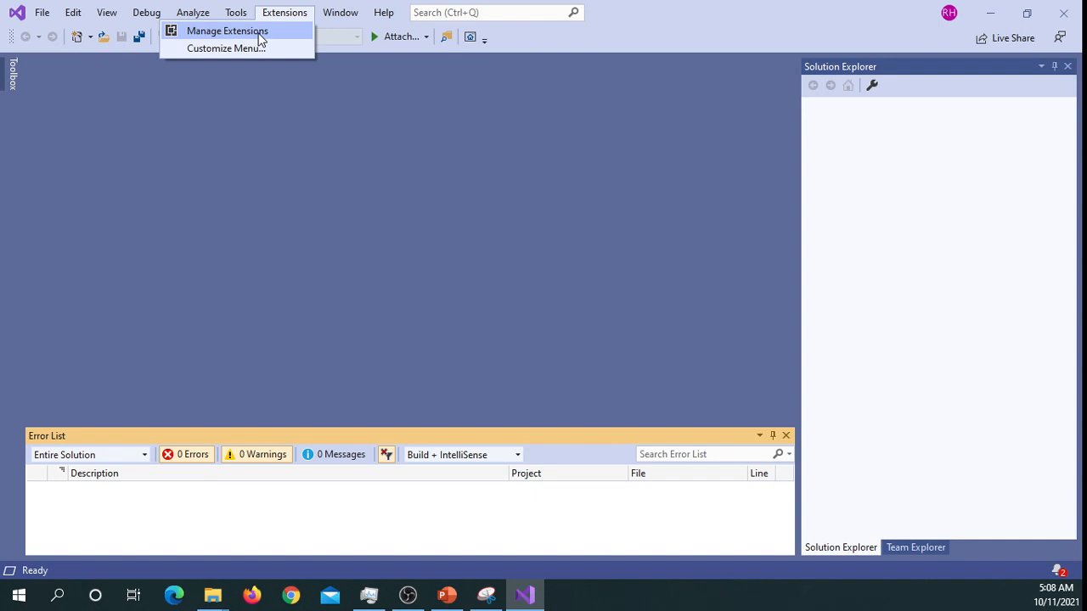
click(226, 31)
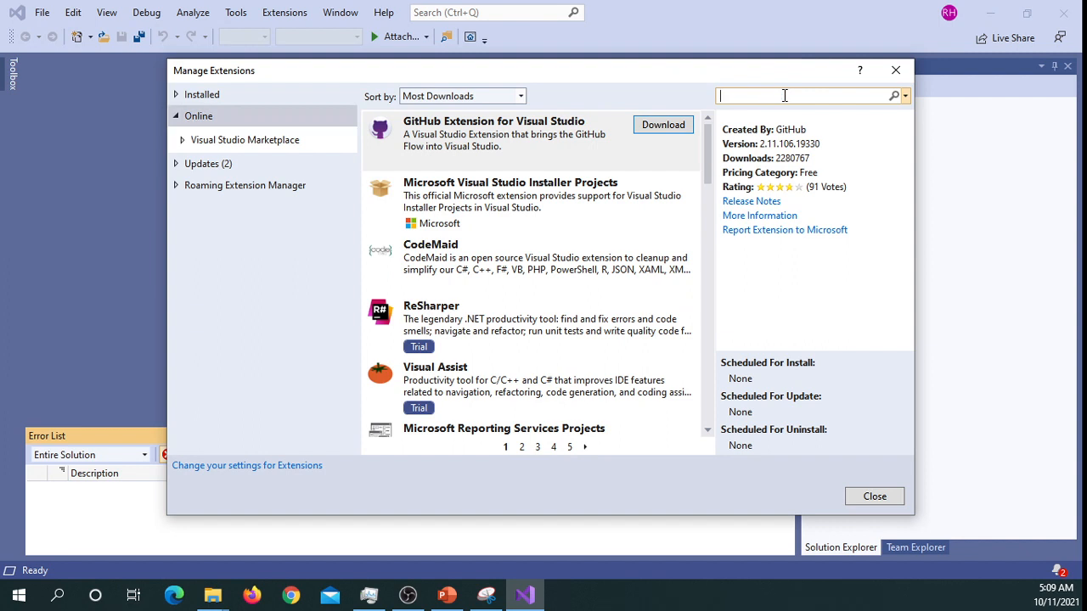
text(ssi)
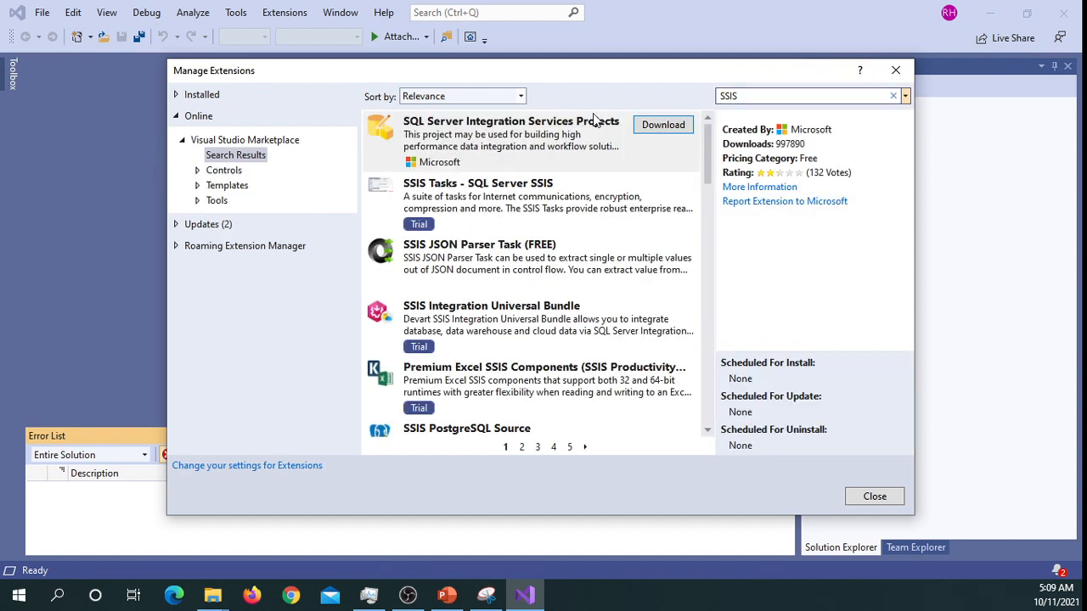
mouse_move(618, 164)
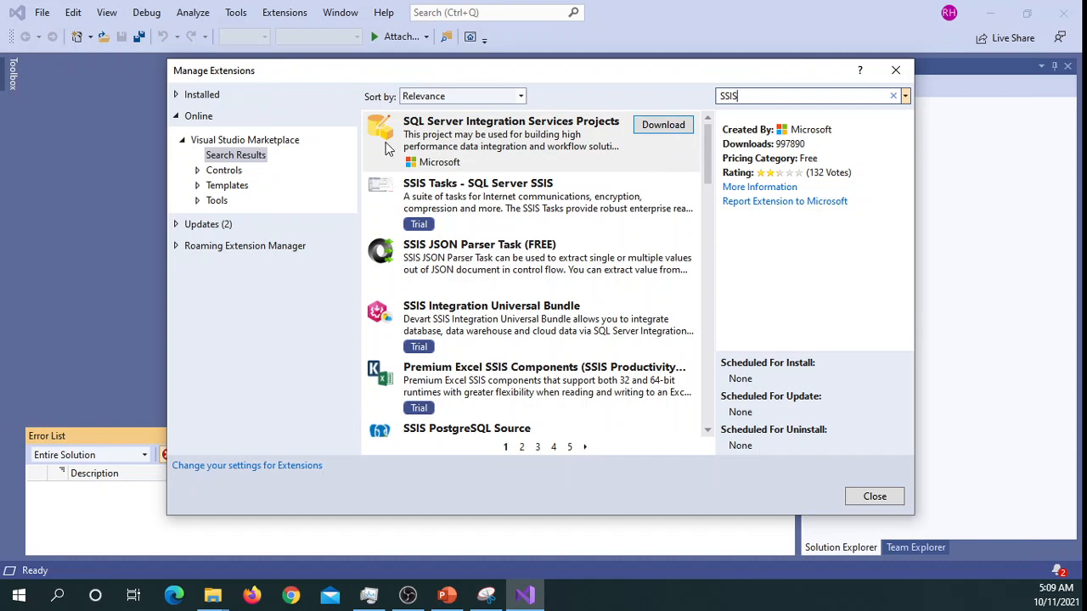
mouse_move(726, 161)
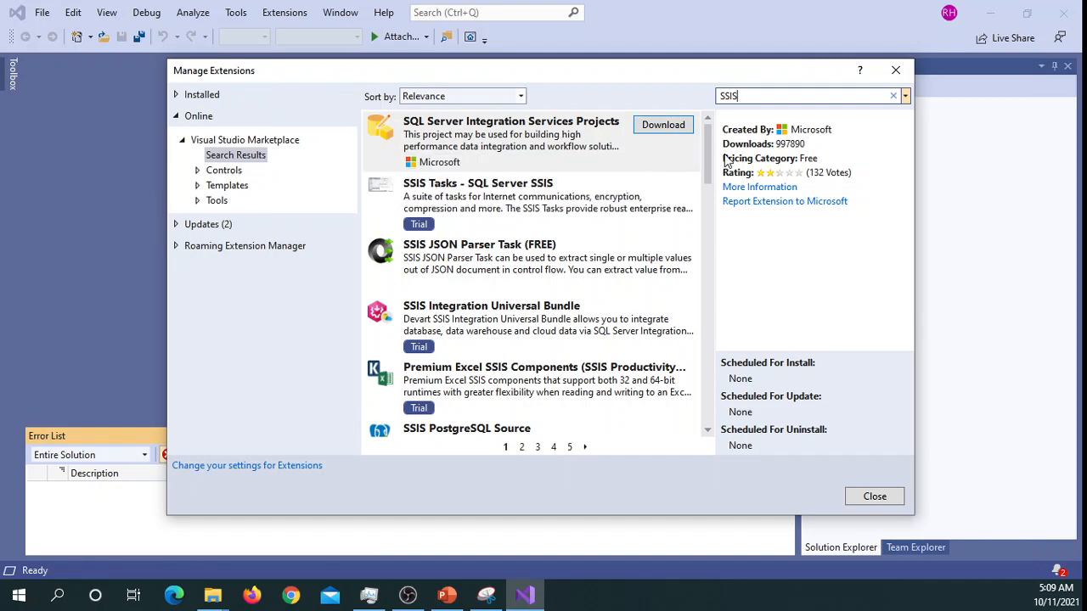
mouse_move(416, 152)
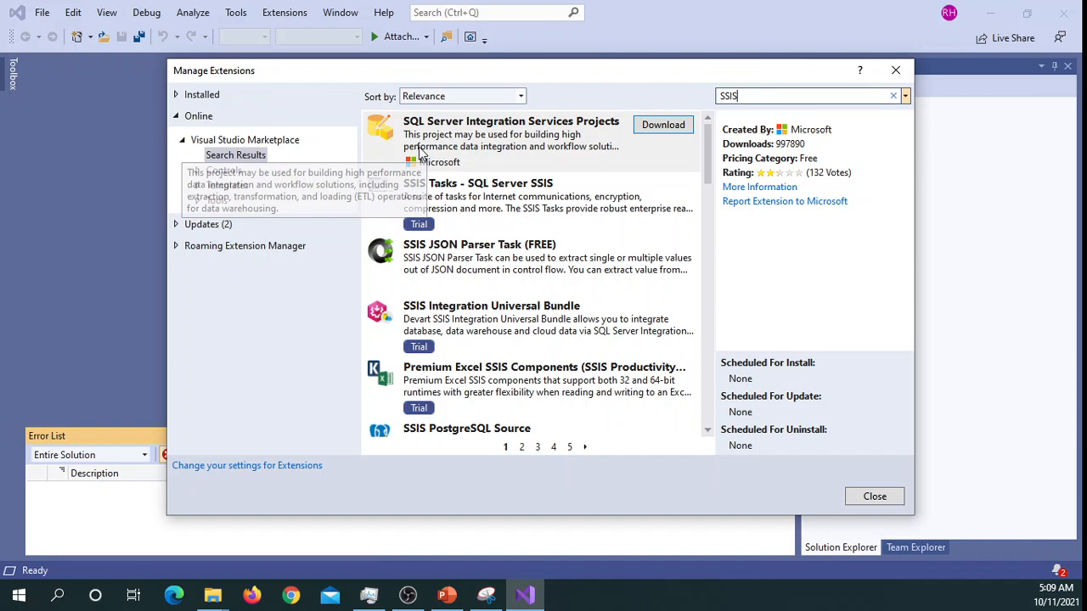
mouse_move(412, 148)
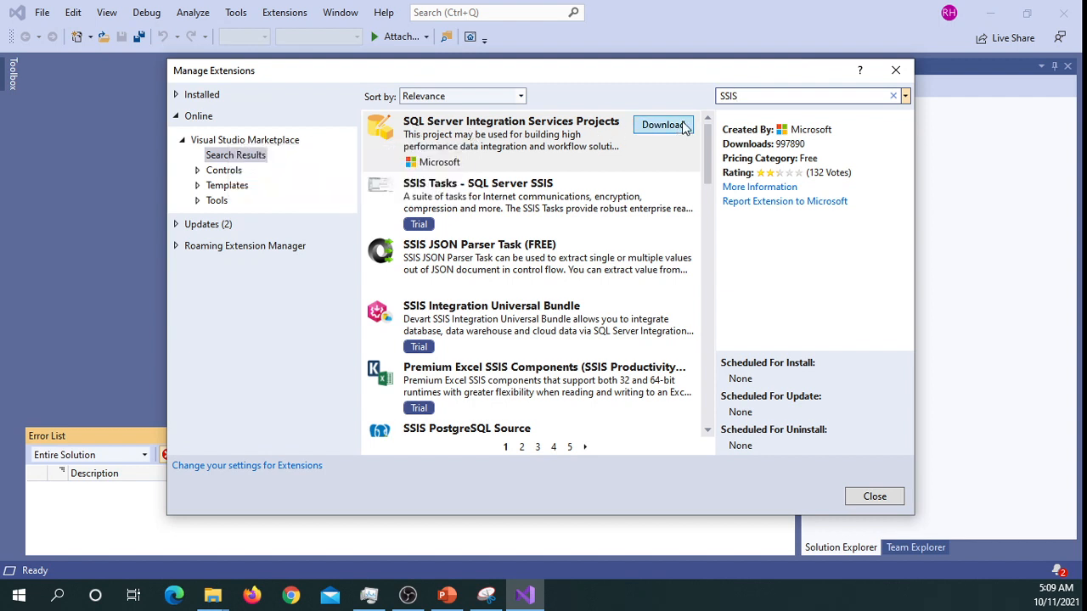
mouse_move(650, 104)
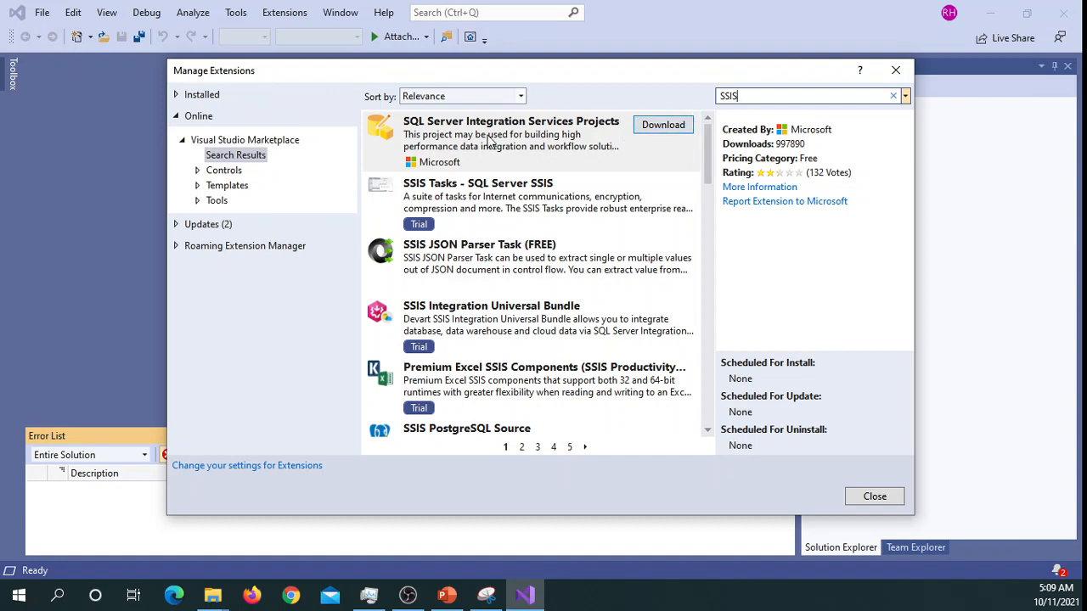
mouse_move(580, 147)
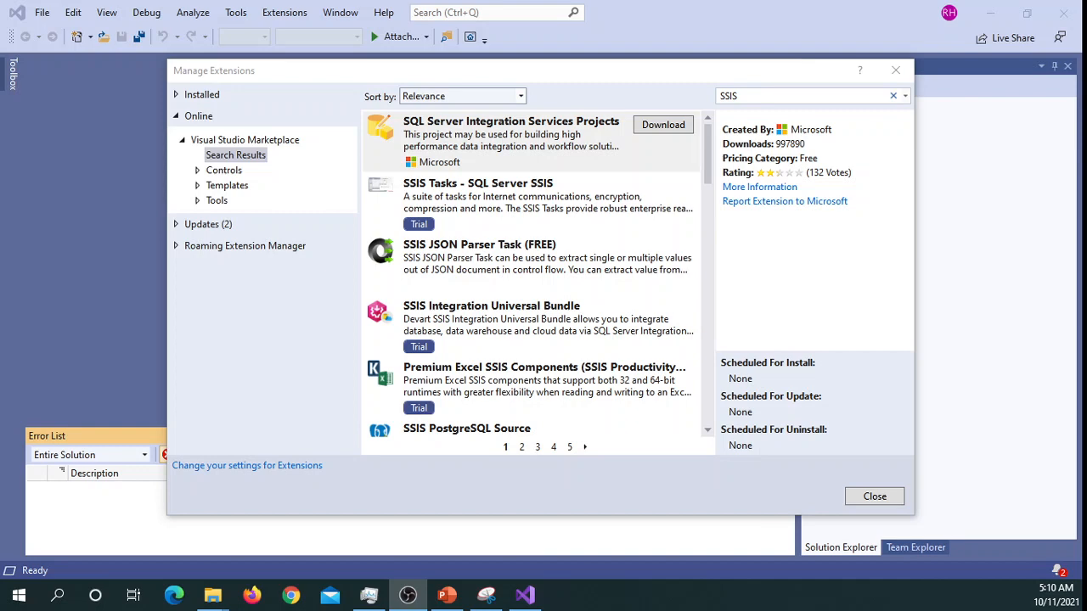
mouse_move(663, 125)
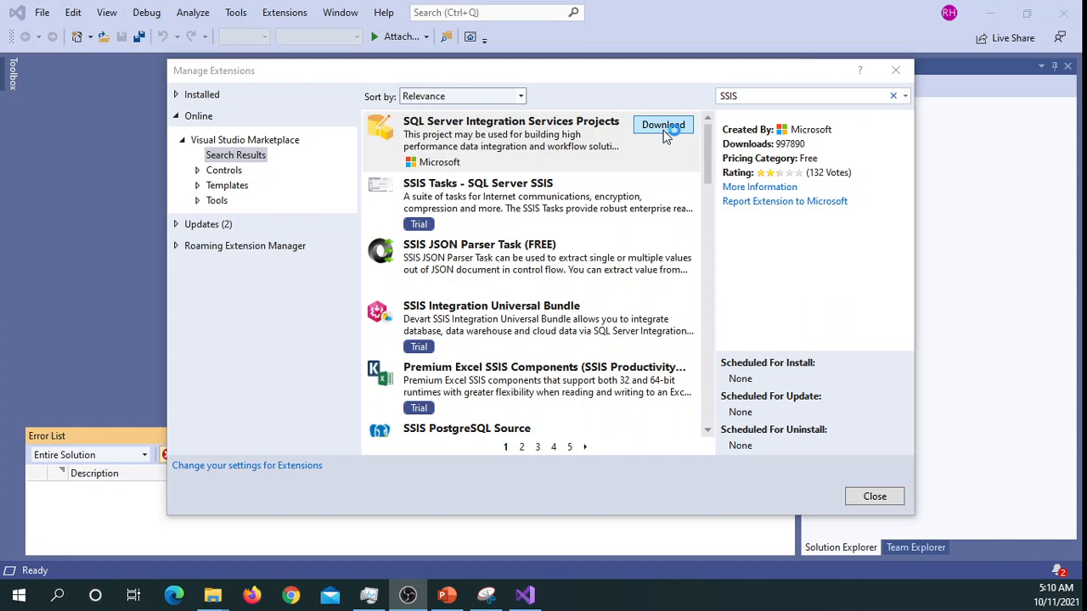
Download the SQL Server Integration Services Projects extension from Manage Extensions.
click(662, 125)
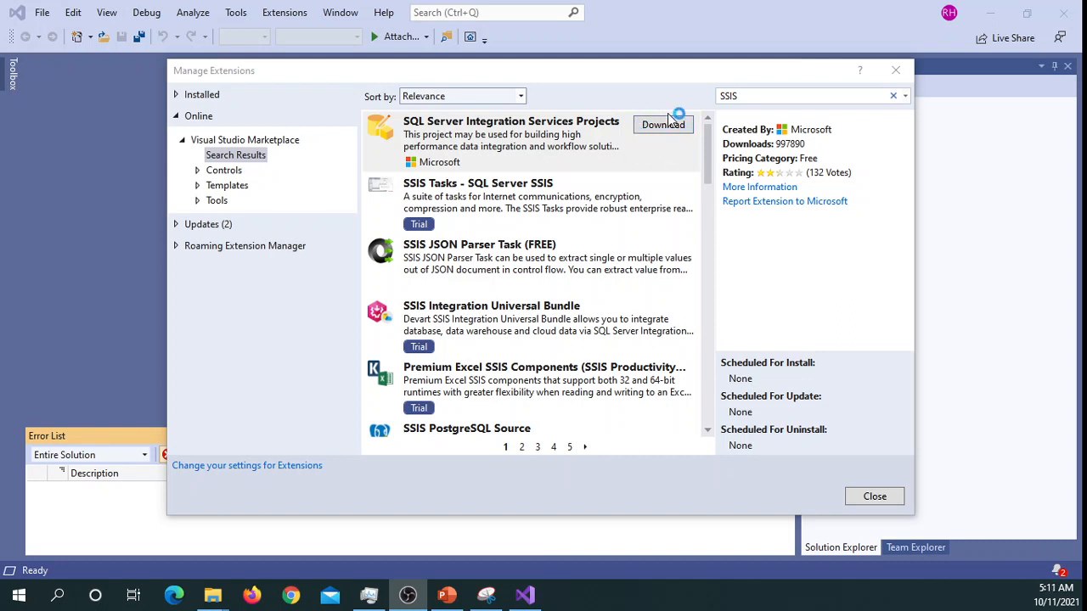
click(663, 125)
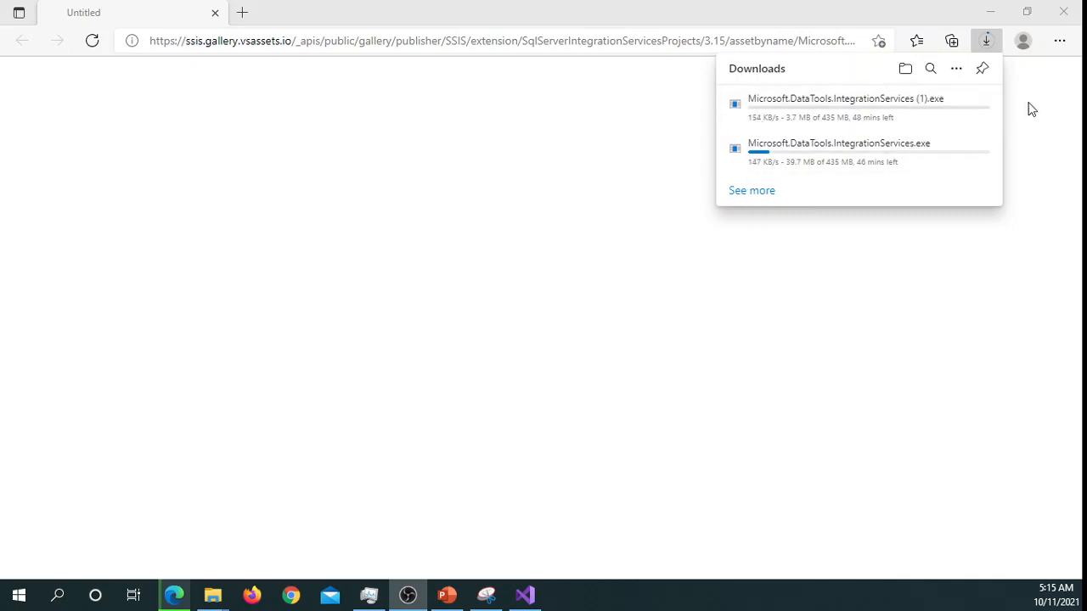
mouse_move(970, 104)
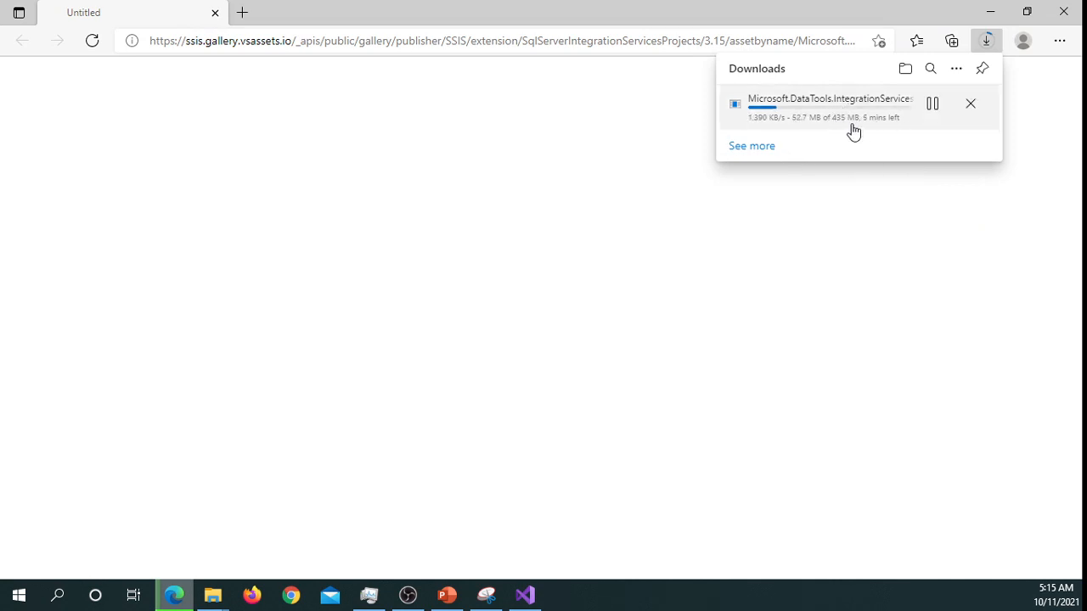
mouse_move(794, 126)
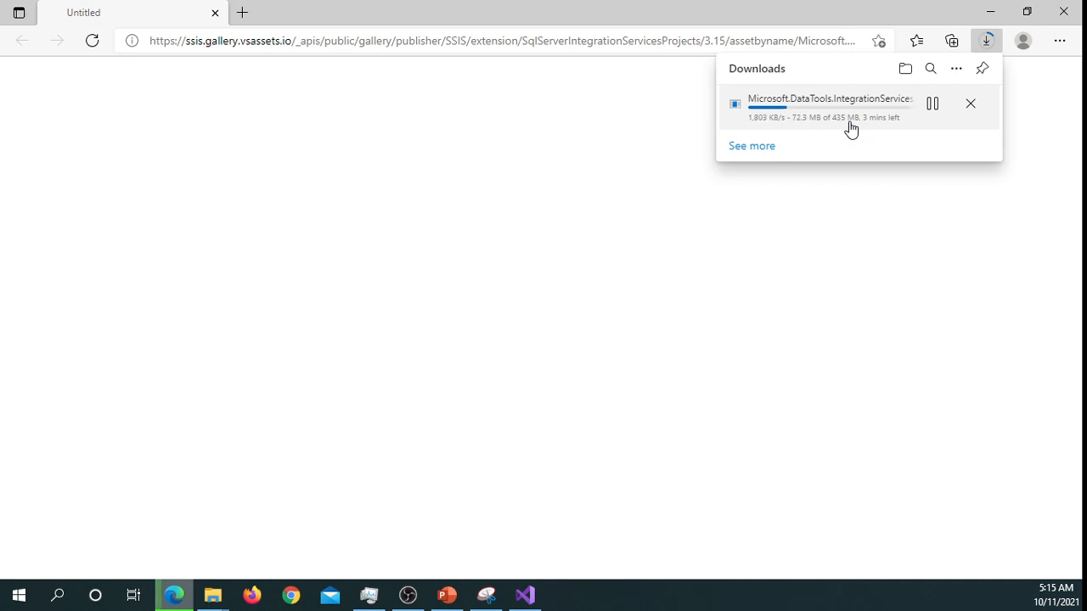
mouse_move(921, 131)
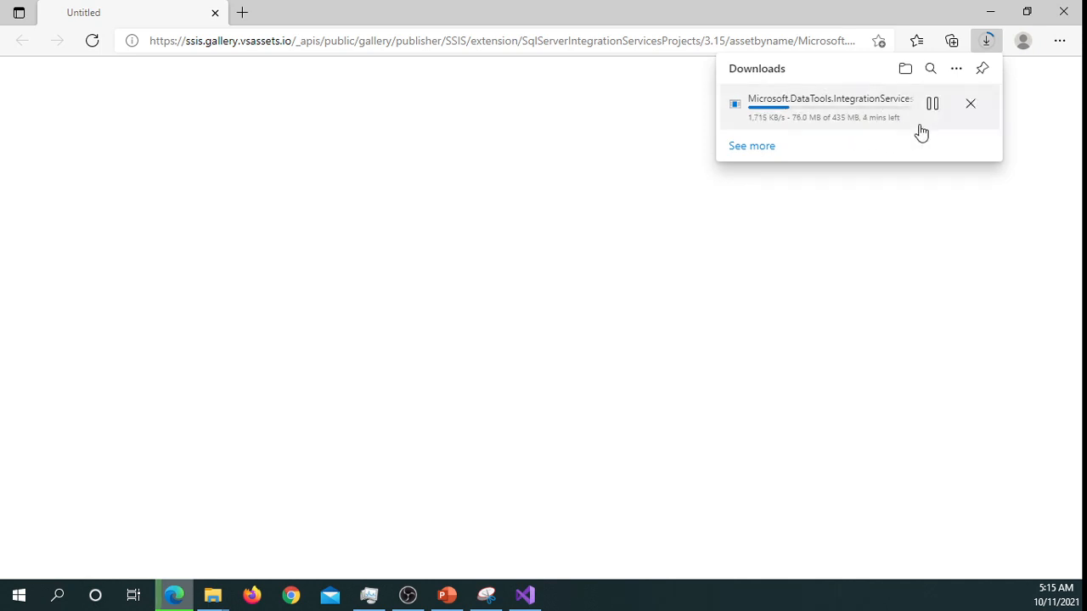
mouse_move(846, 134)
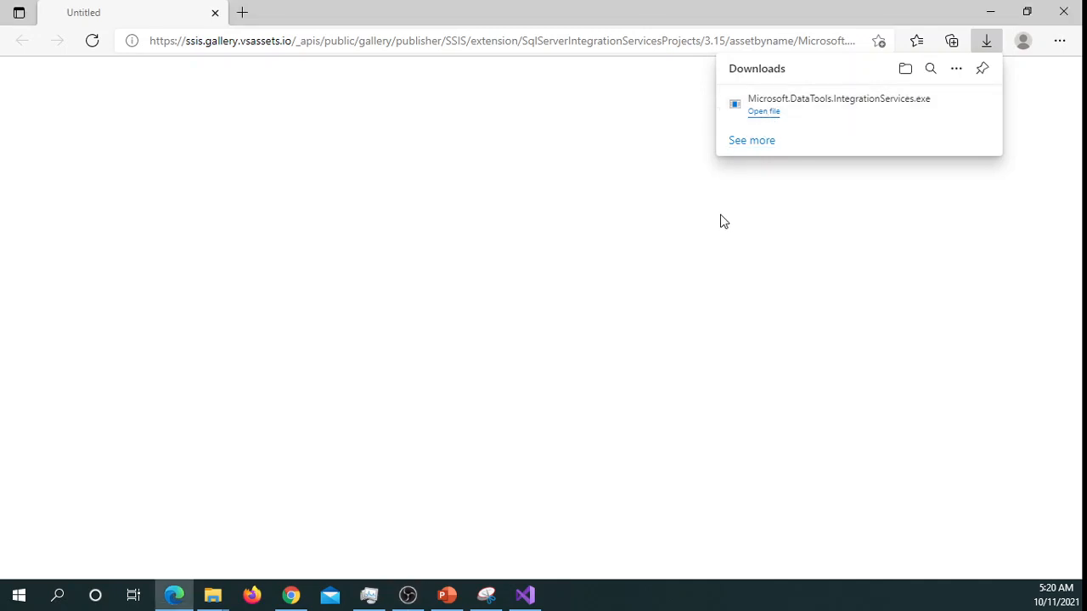
mouse_move(763, 111)
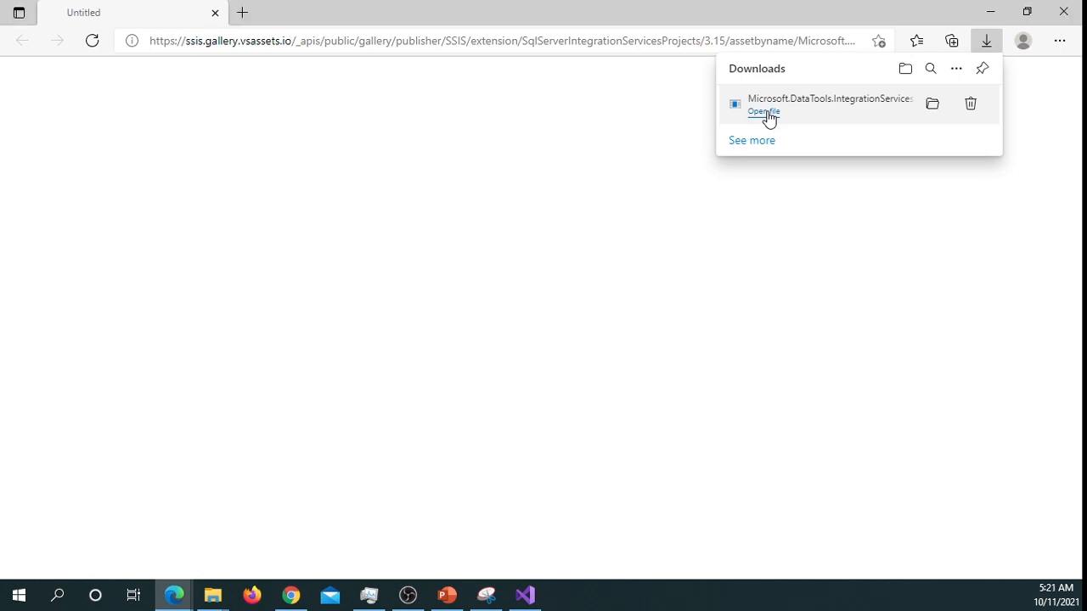
mouse_move(836, 305)
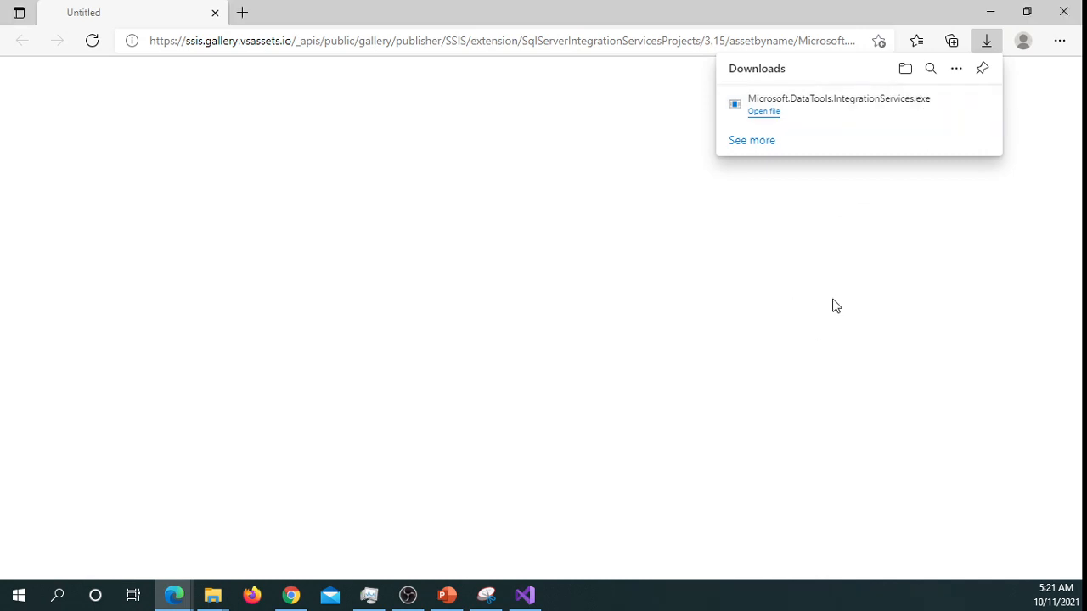
mouse_move(932, 103)
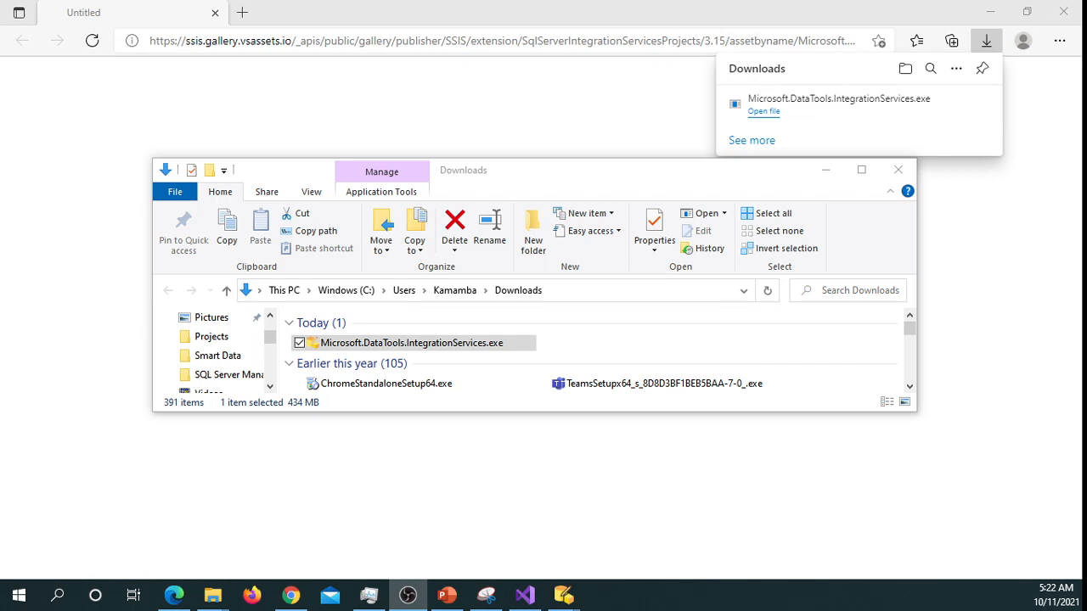
mouse_move(566, 298)
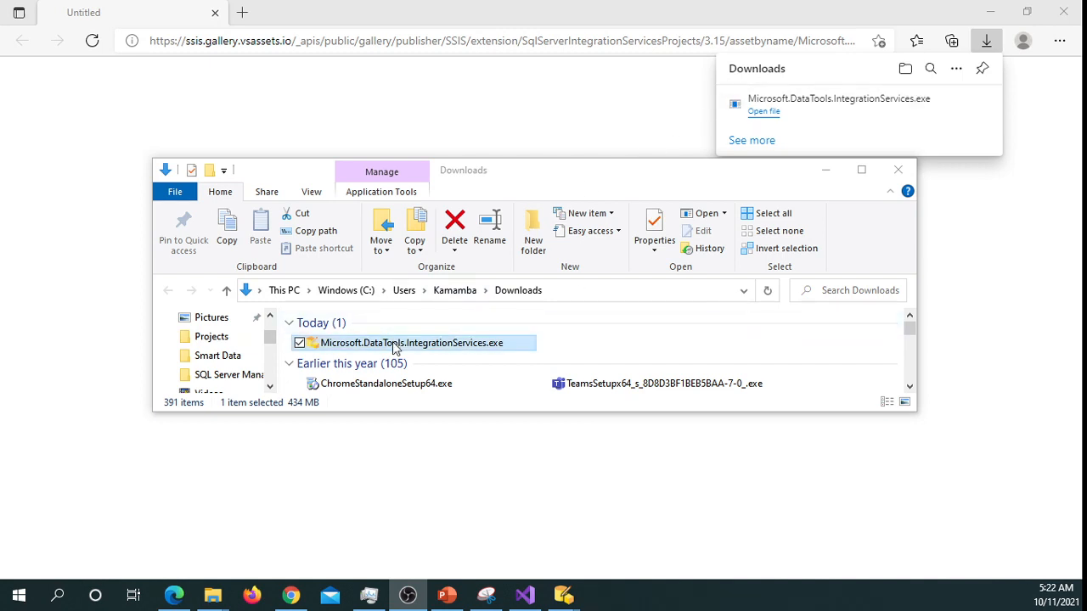
mouse_move(360, 353)
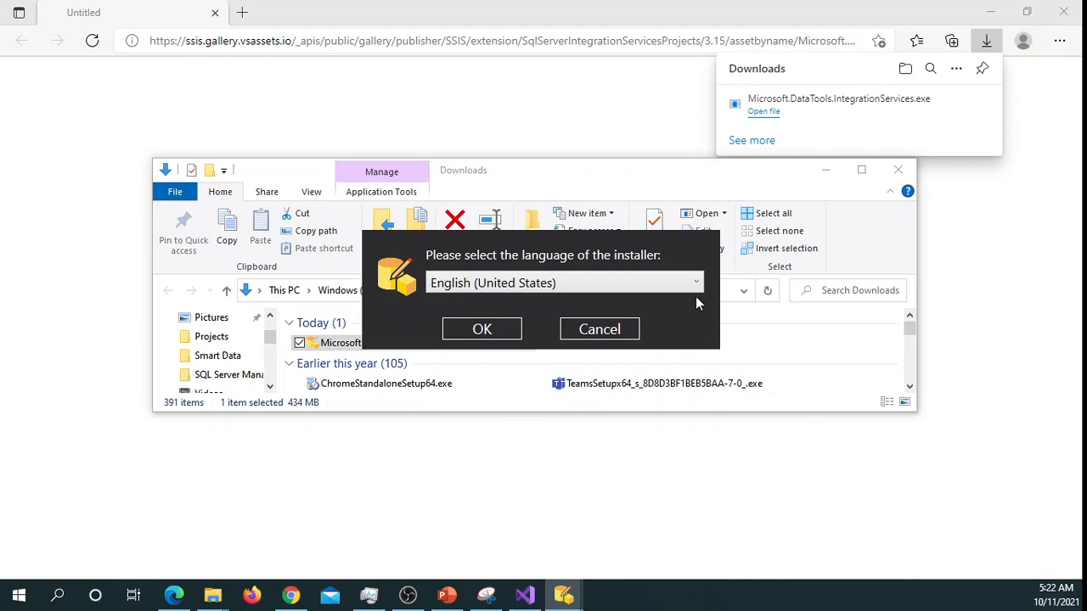
mouse_move(643, 316)
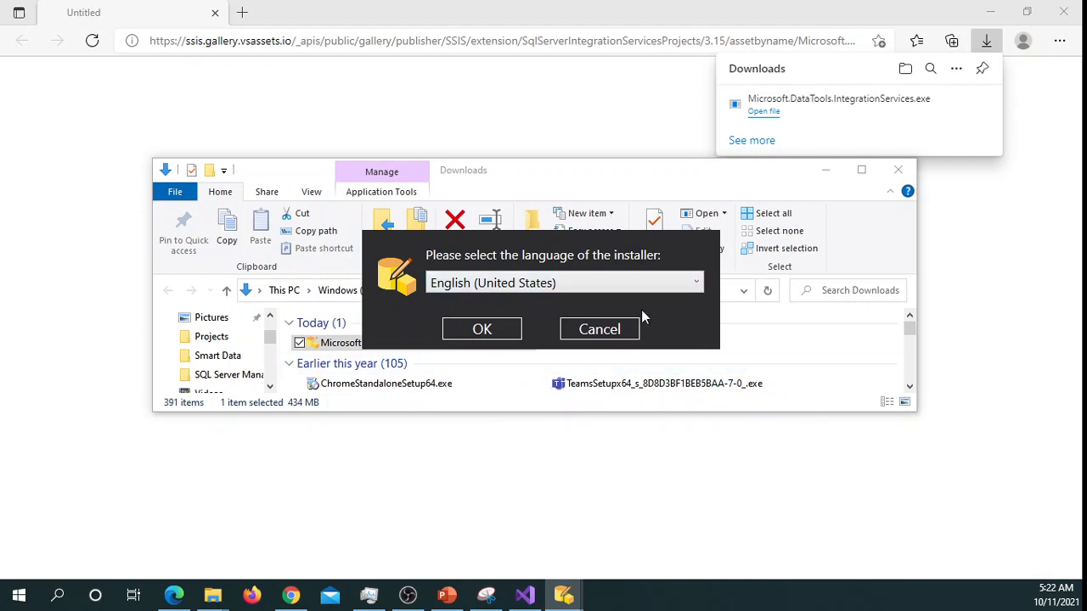
mouse_move(654, 302)
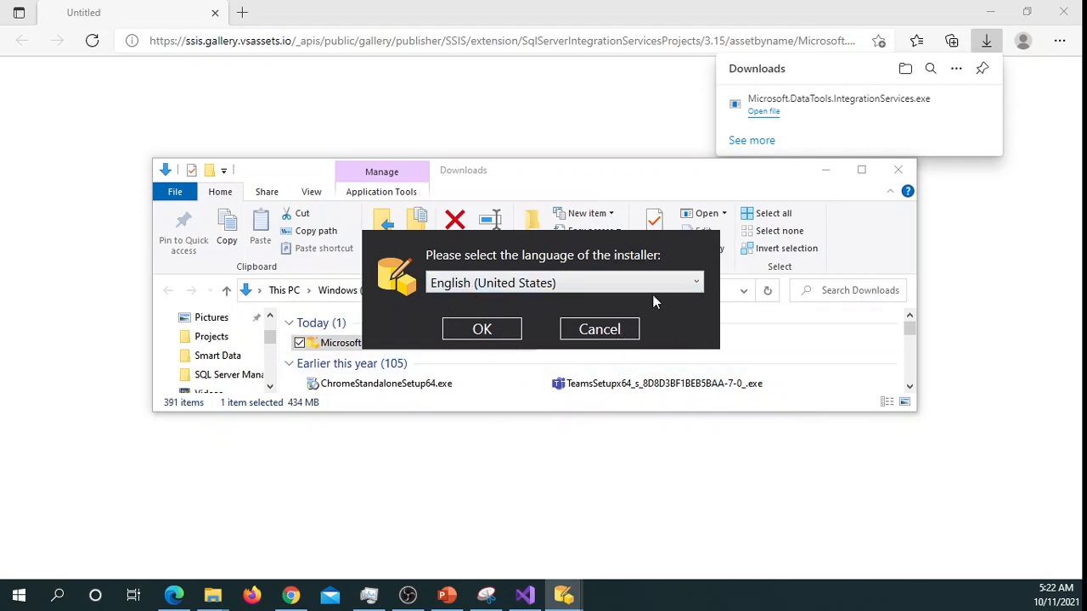
mouse_move(622, 271)
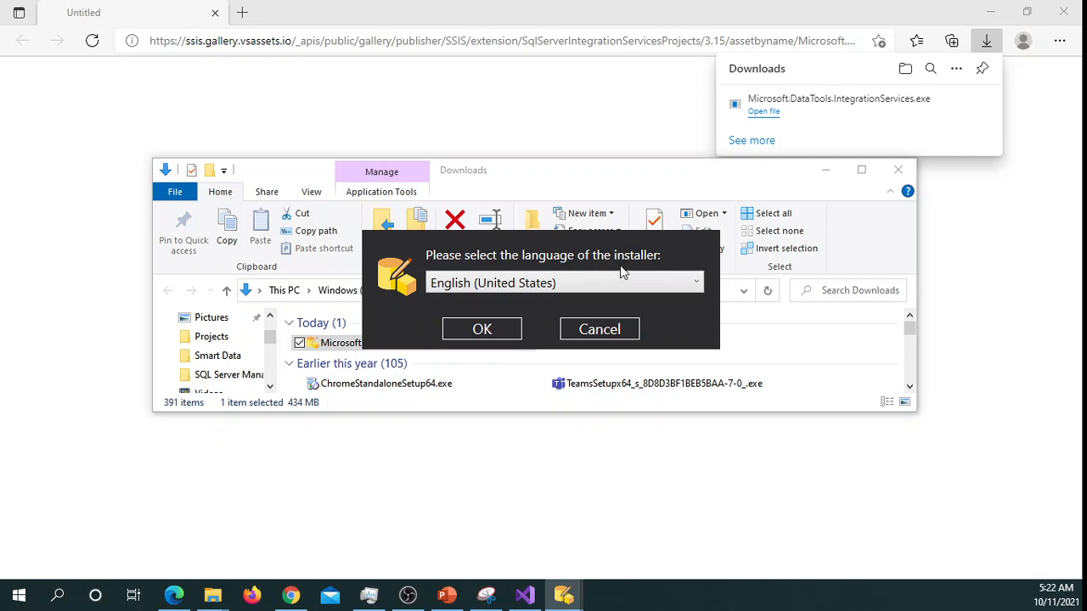
mouse_move(606, 587)
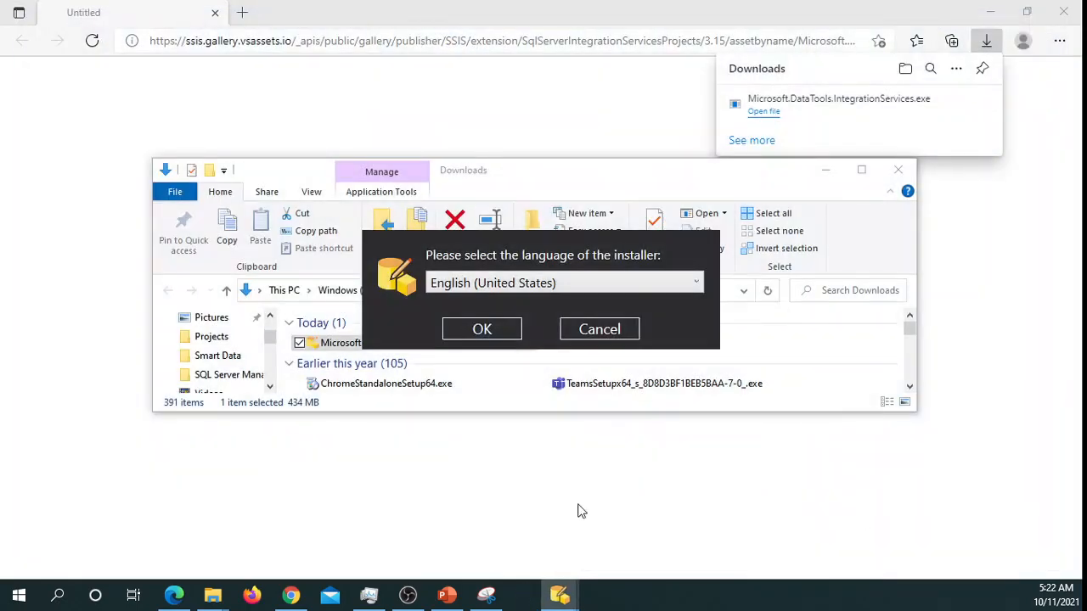
Accept English (United States) as the installer language.
click(599, 329)
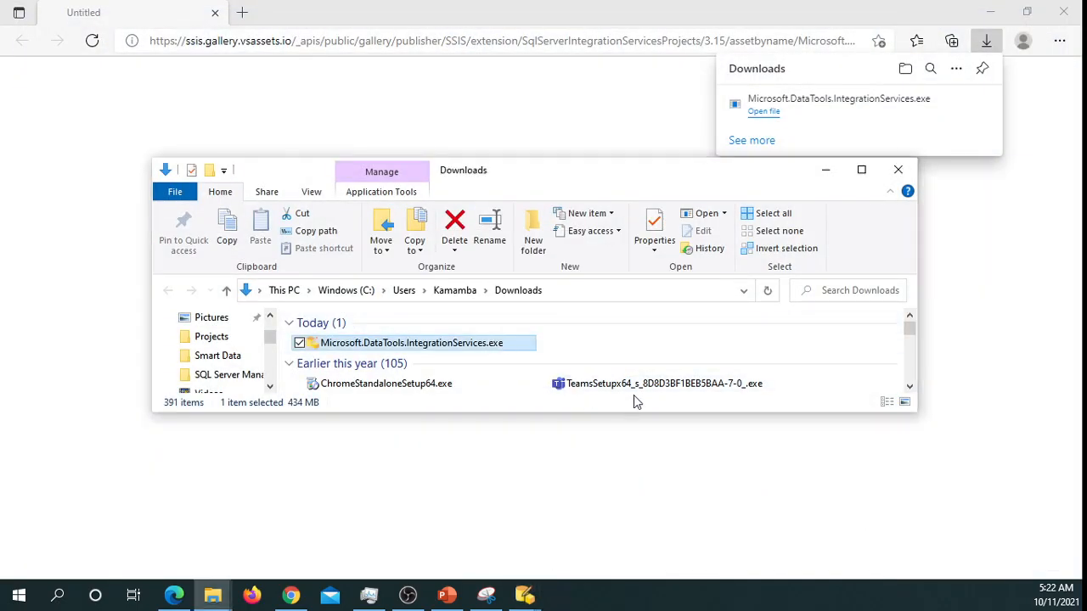
mouse_move(675, 295)
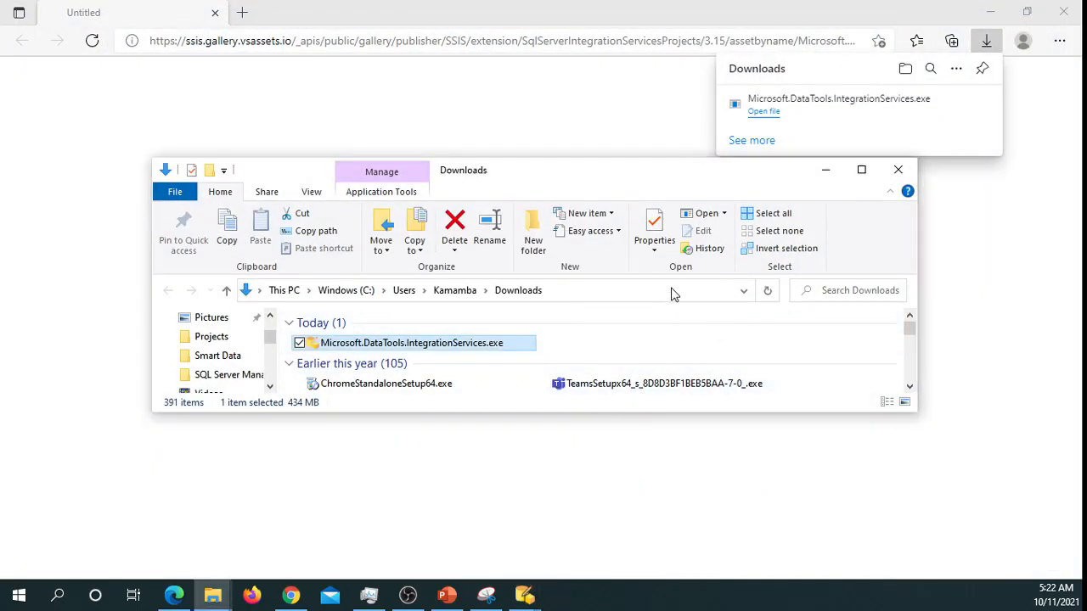
mouse_move(847, 218)
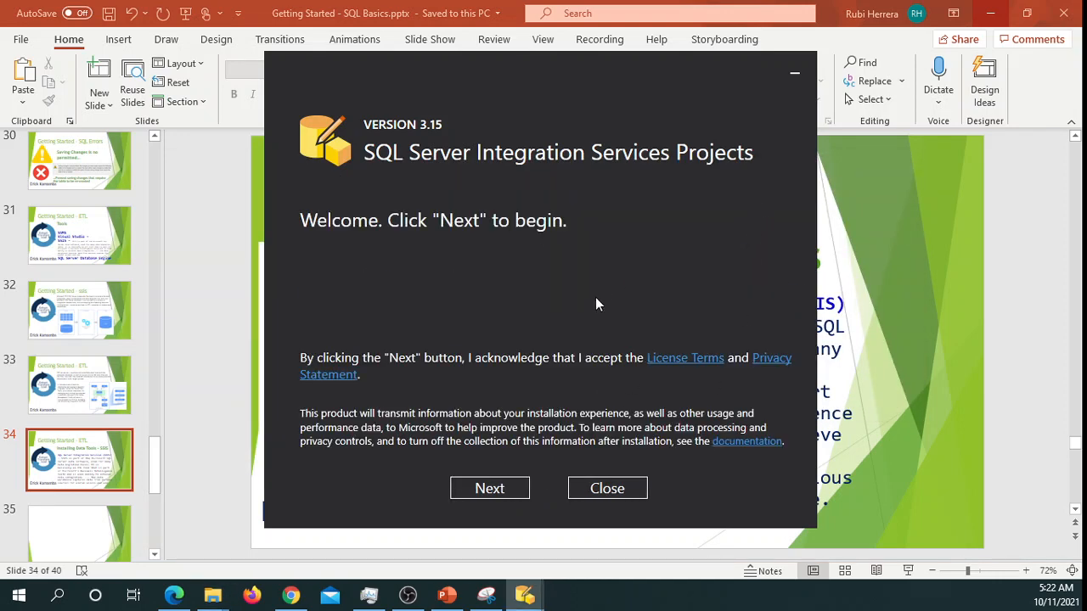
mouse_move(501, 489)
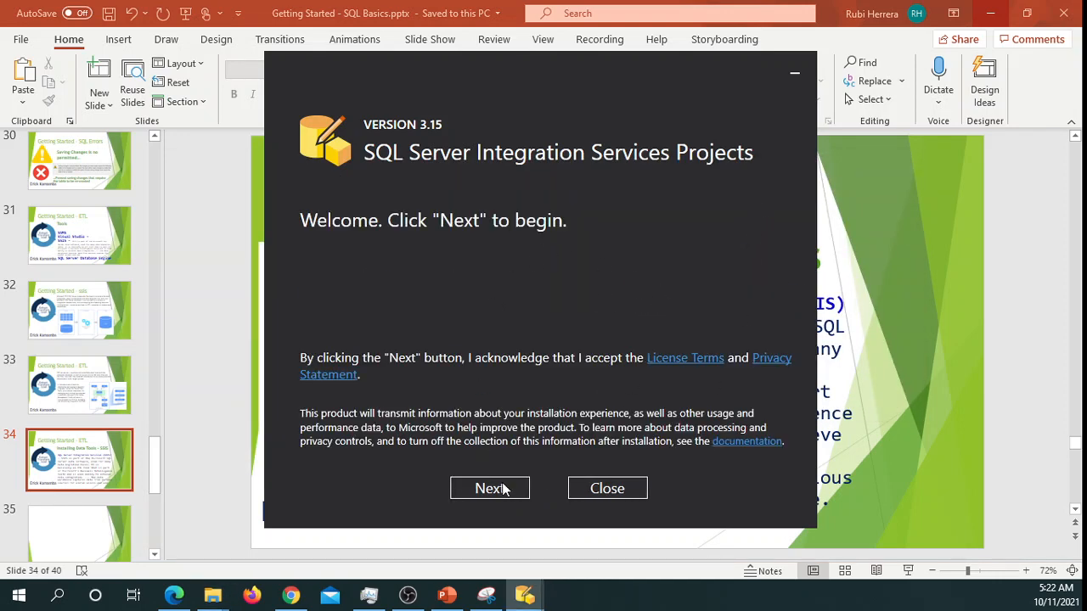
Pass the welcome page and install into Visual Studio Community 2019.
click(489, 489)
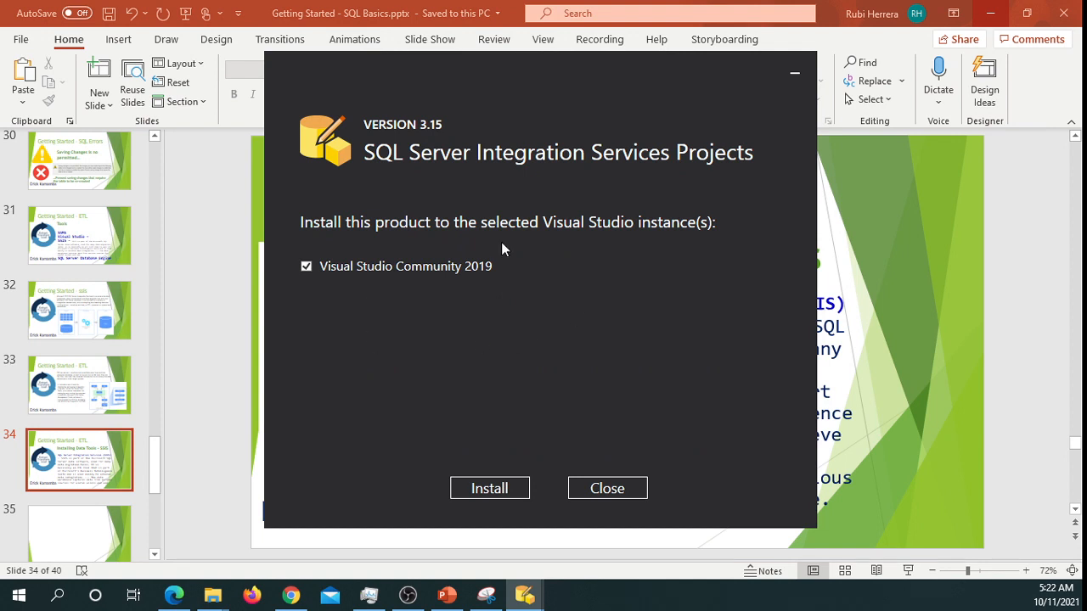
mouse_move(534, 270)
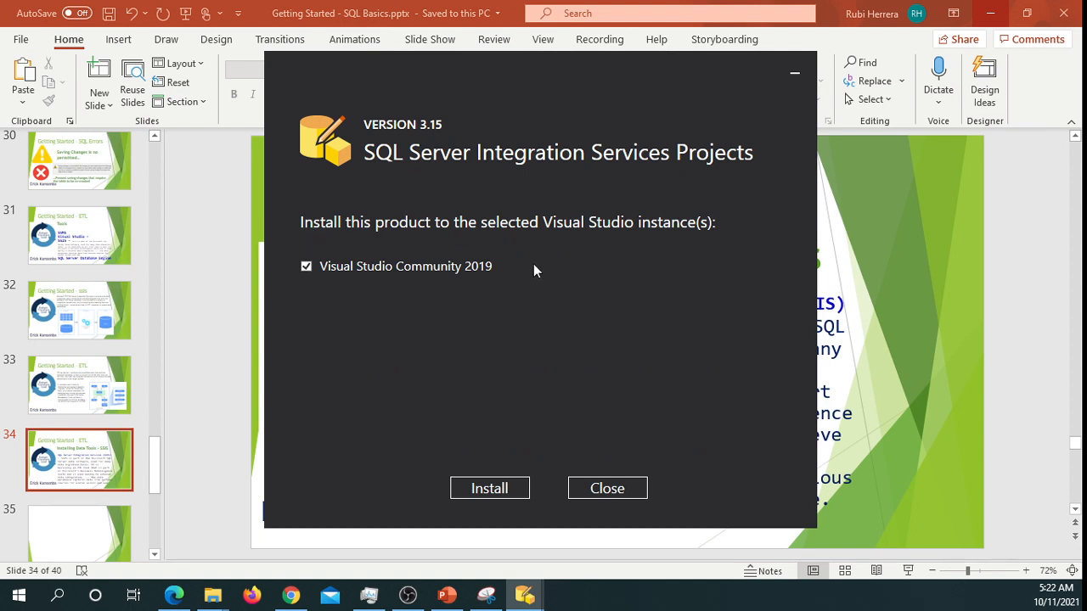
mouse_move(643, 330)
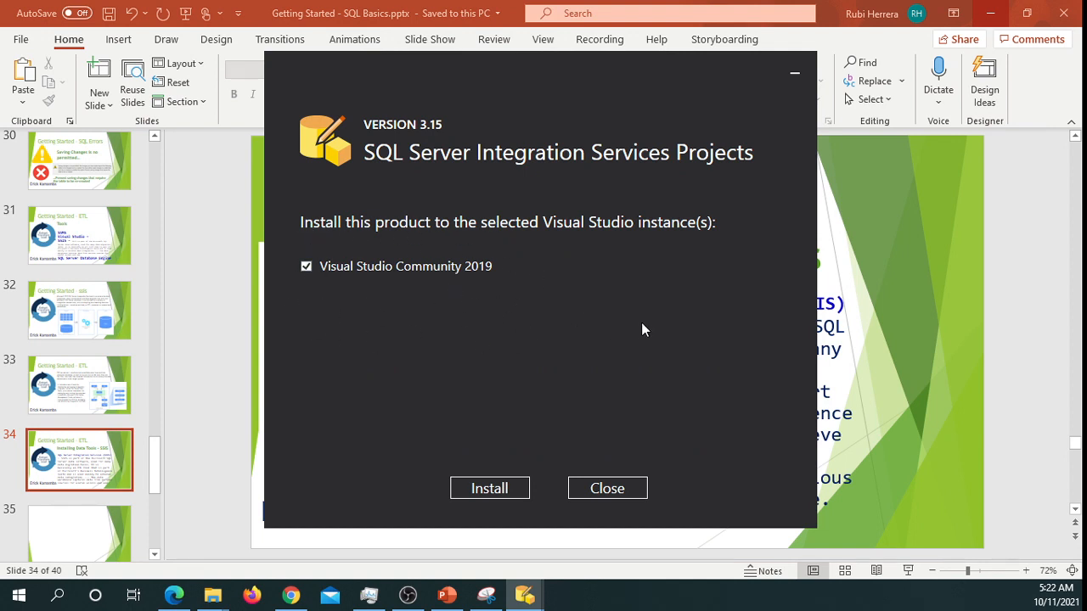
mouse_move(312, 299)
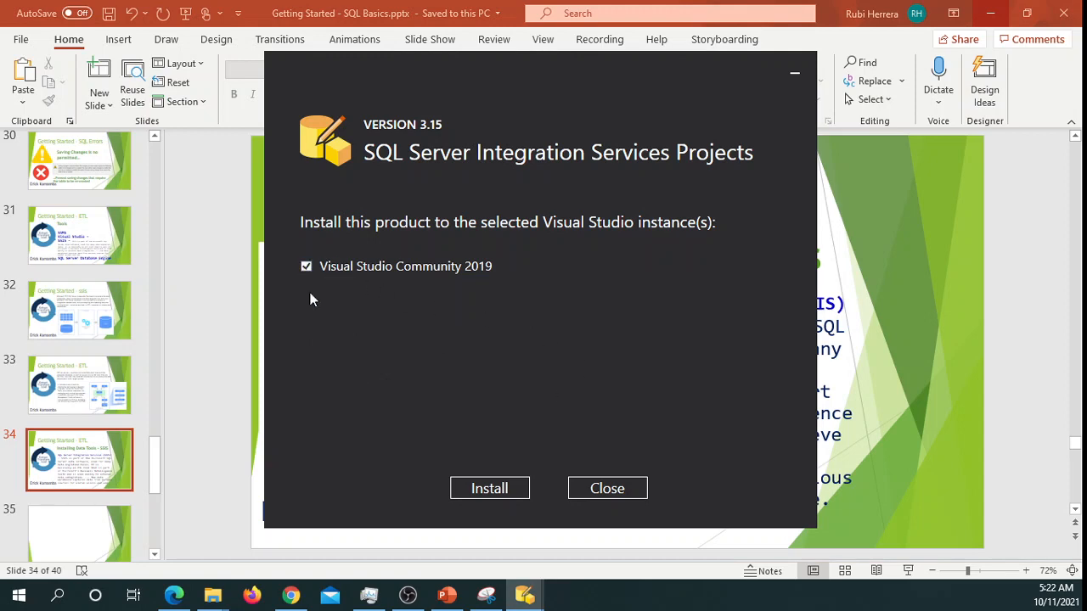
mouse_move(490, 488)
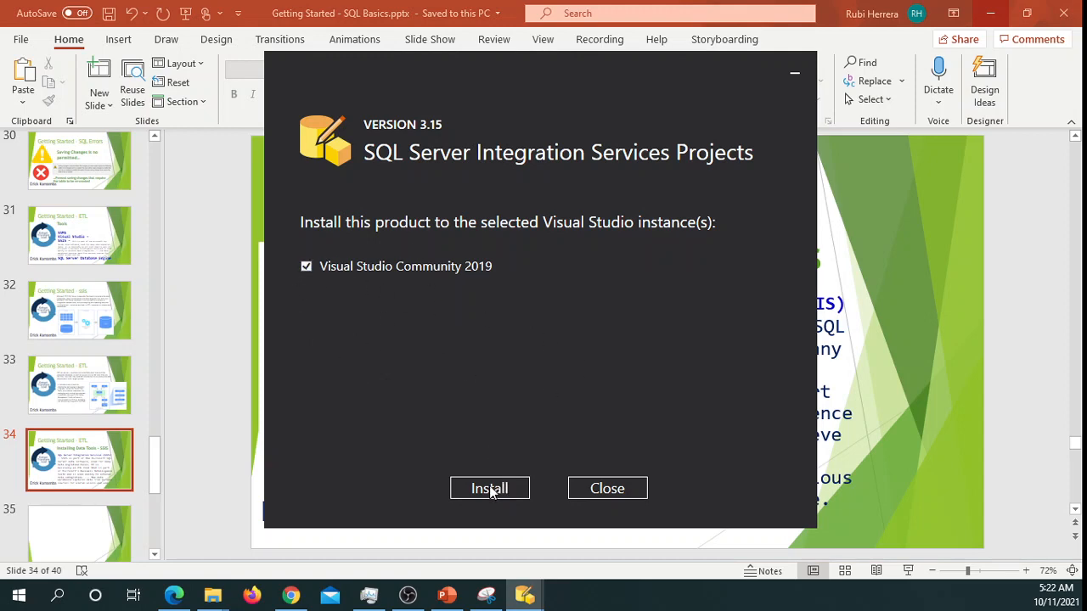
click(489, 488)
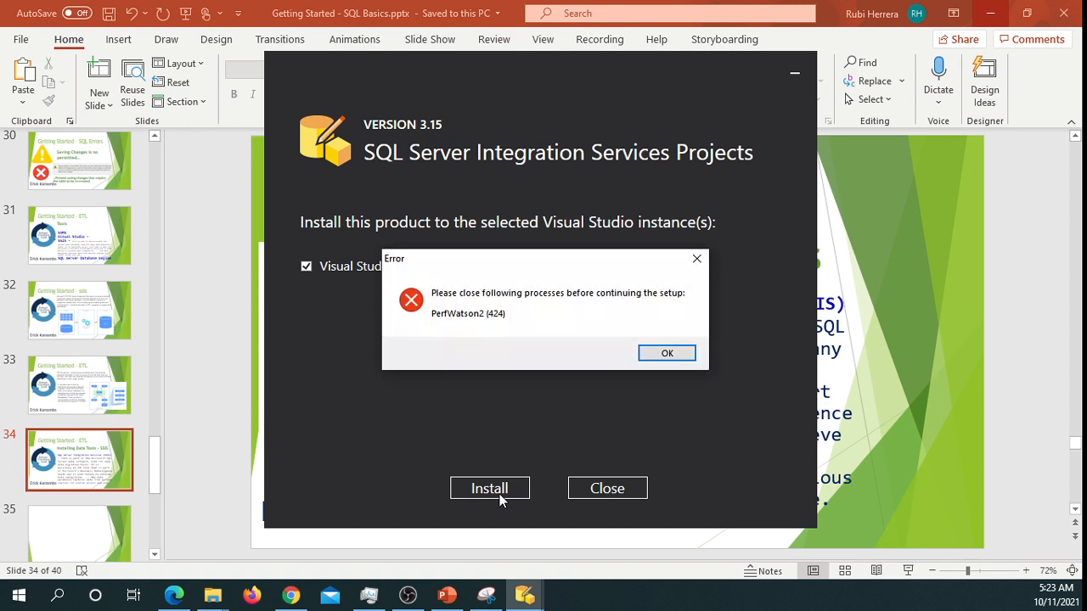
mouse_move(327, 346)
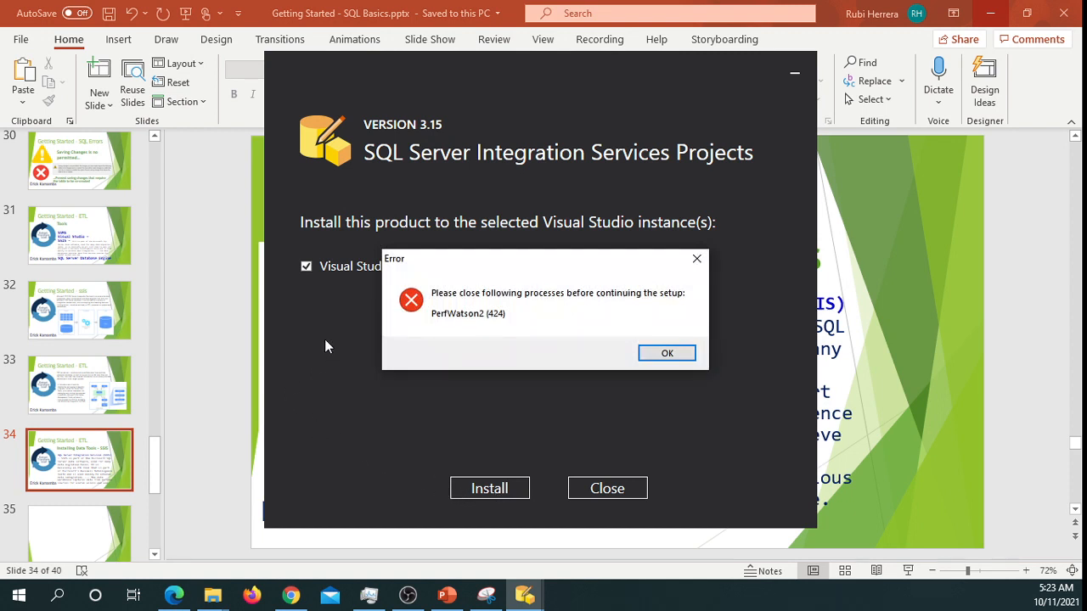
mouse_move(658, 242)
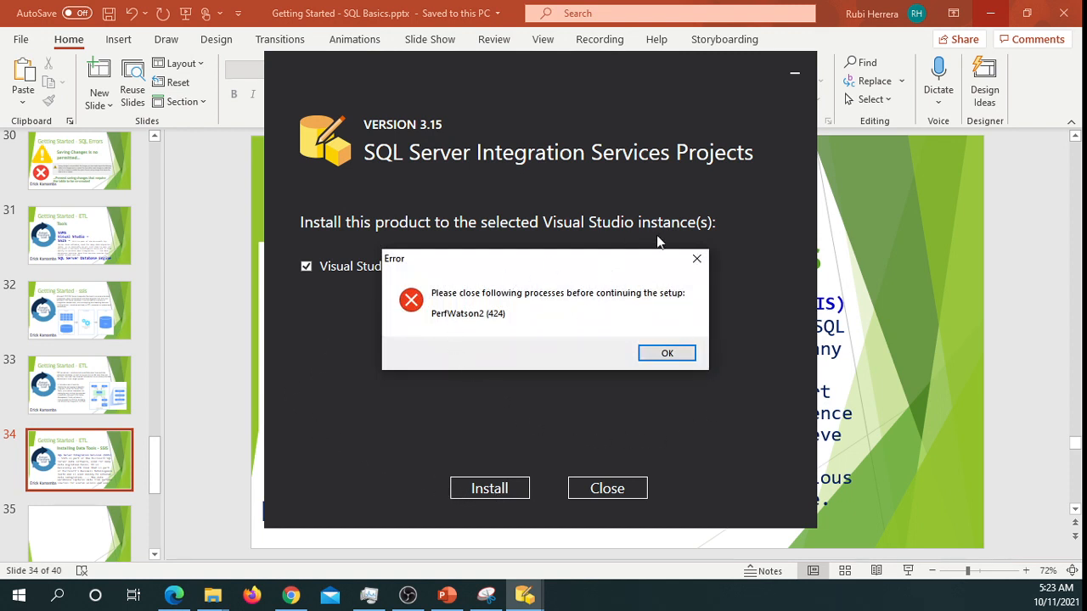
mouse_move(726, 350)
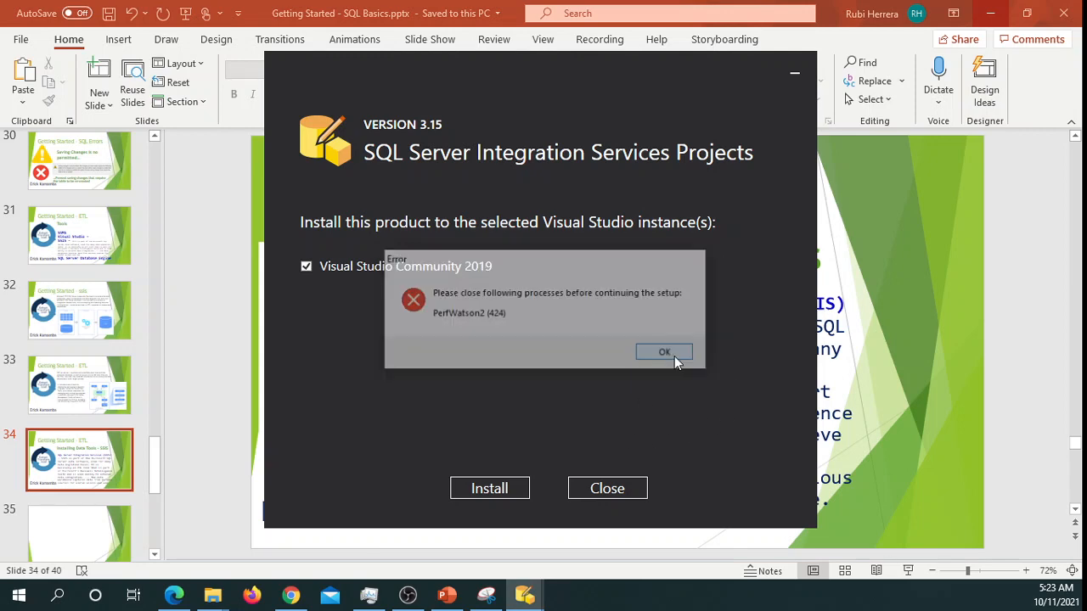
Dismiss the PerfWatson2 process error dialog.
click(663, 352)
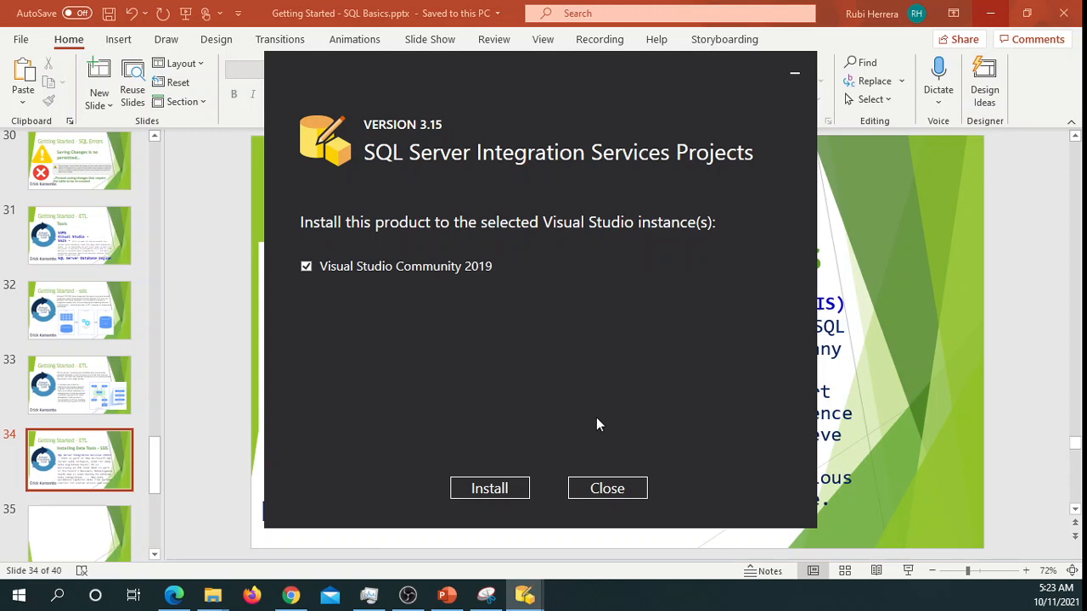
mouse_move(441, 431)
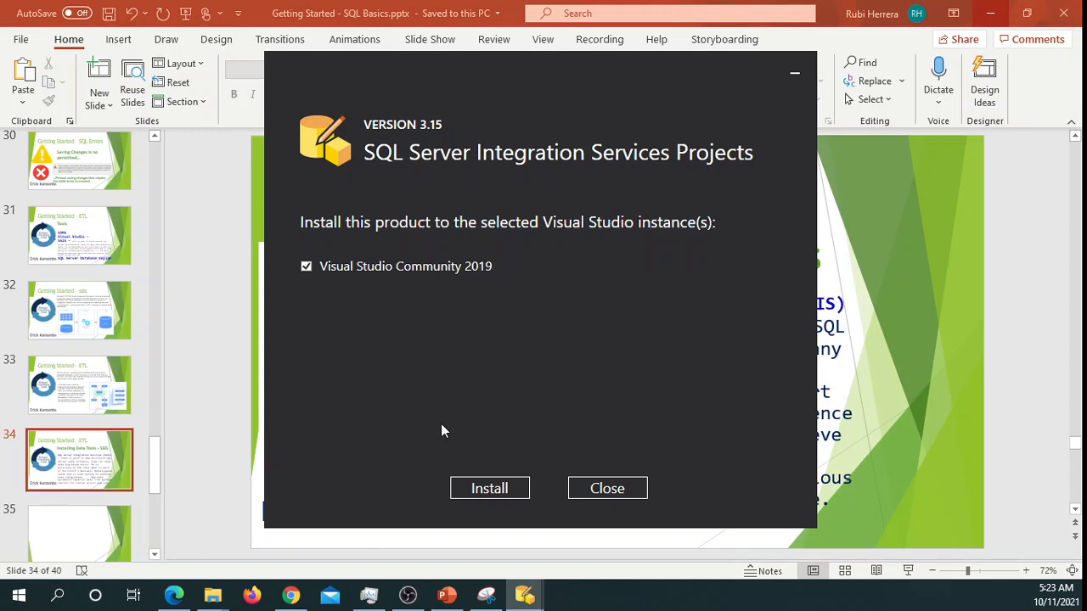
mouse_move(733, 297)
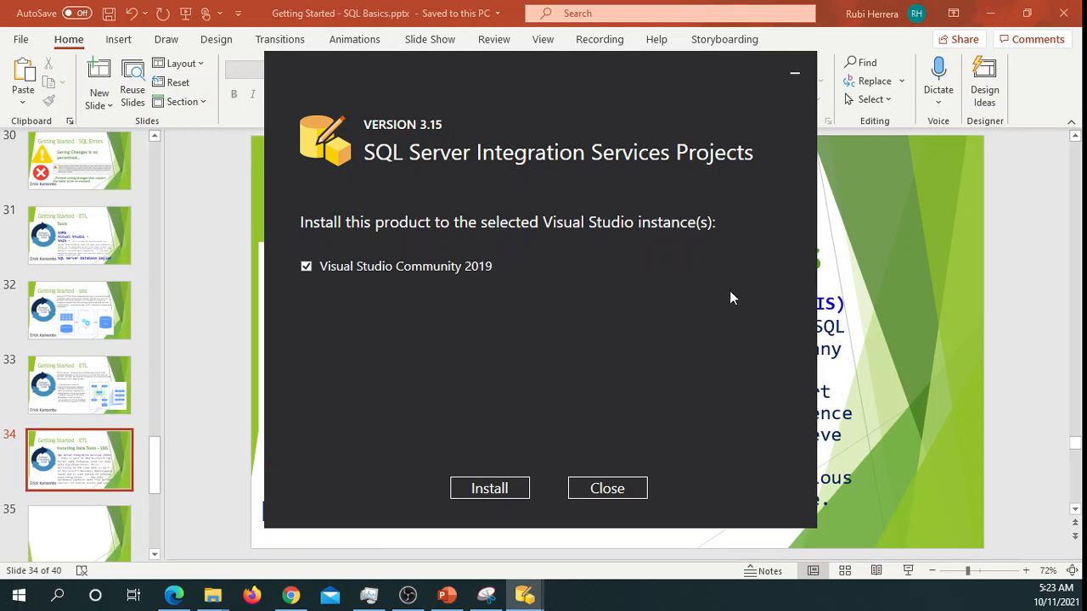
mouse_move(458, 415)
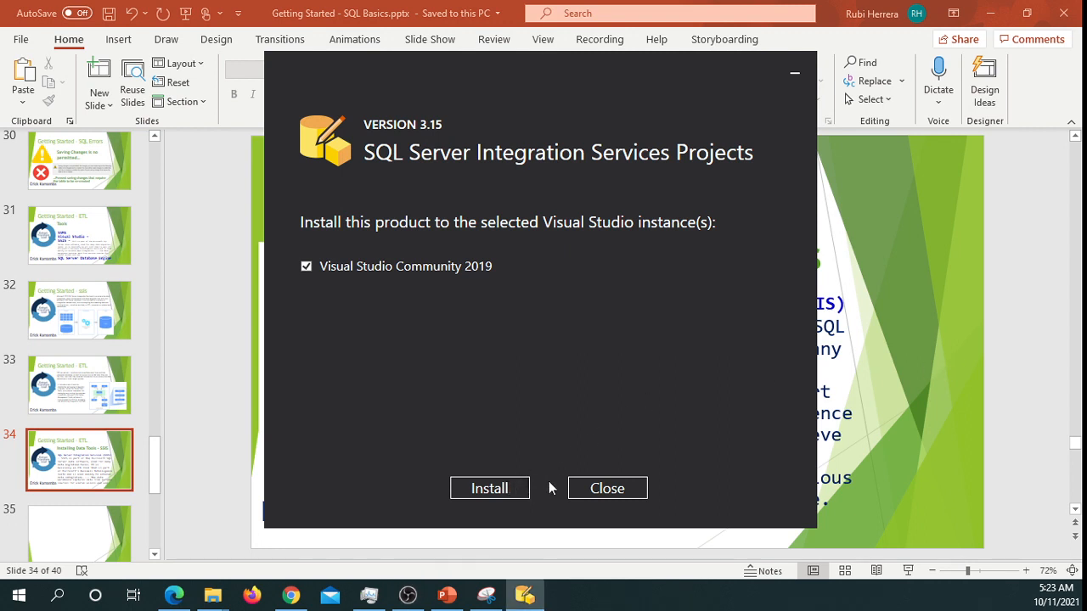
mouse_move(700, 371)
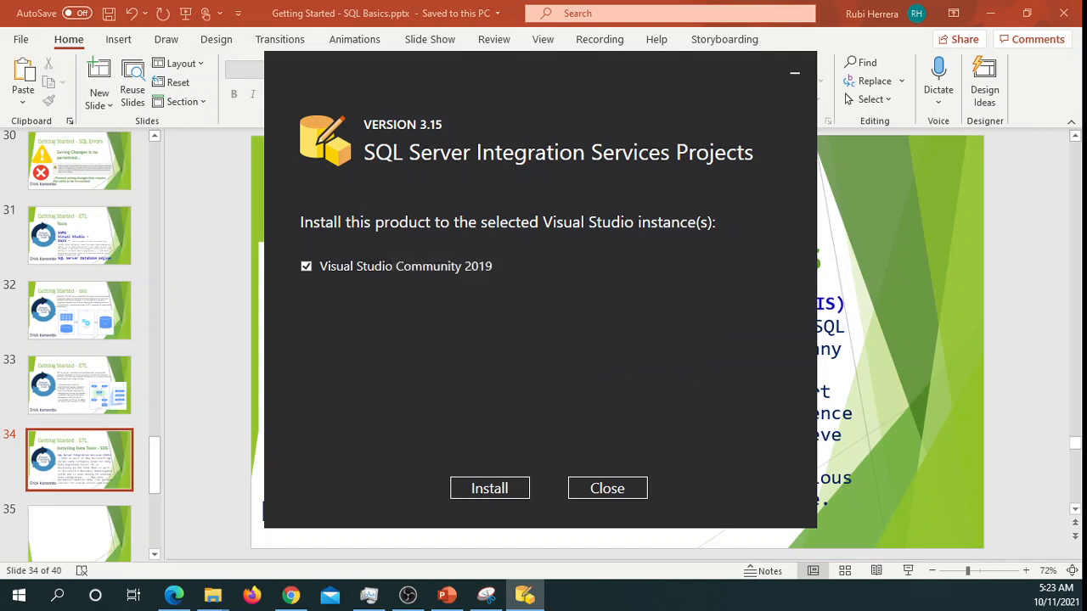
Start the SSIS Projects installation into Visual Studio Community 2019.
click(489, 489)
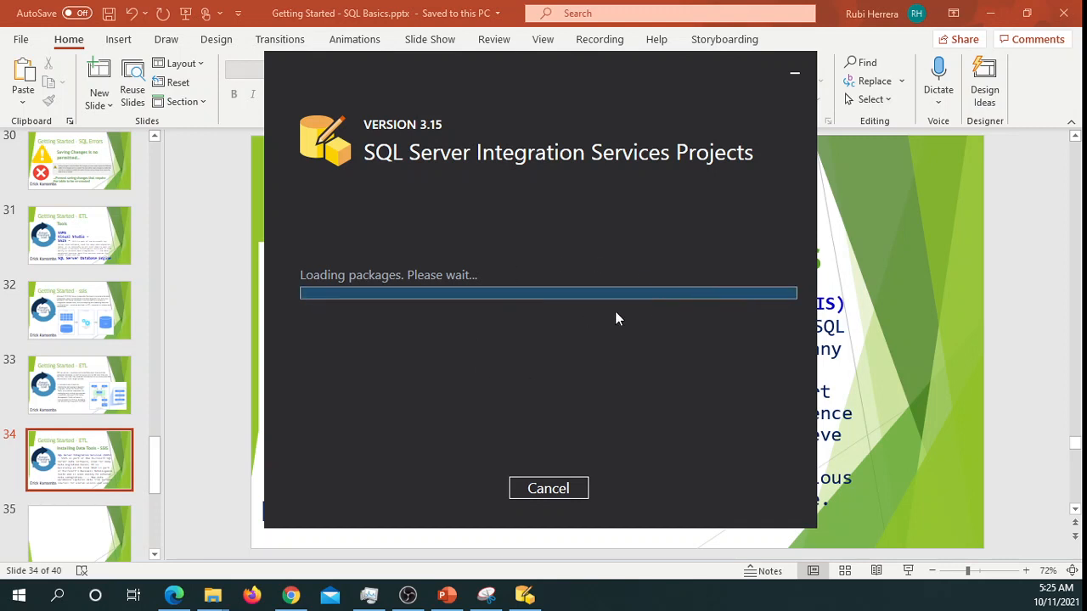
mouse_move(815, 291)
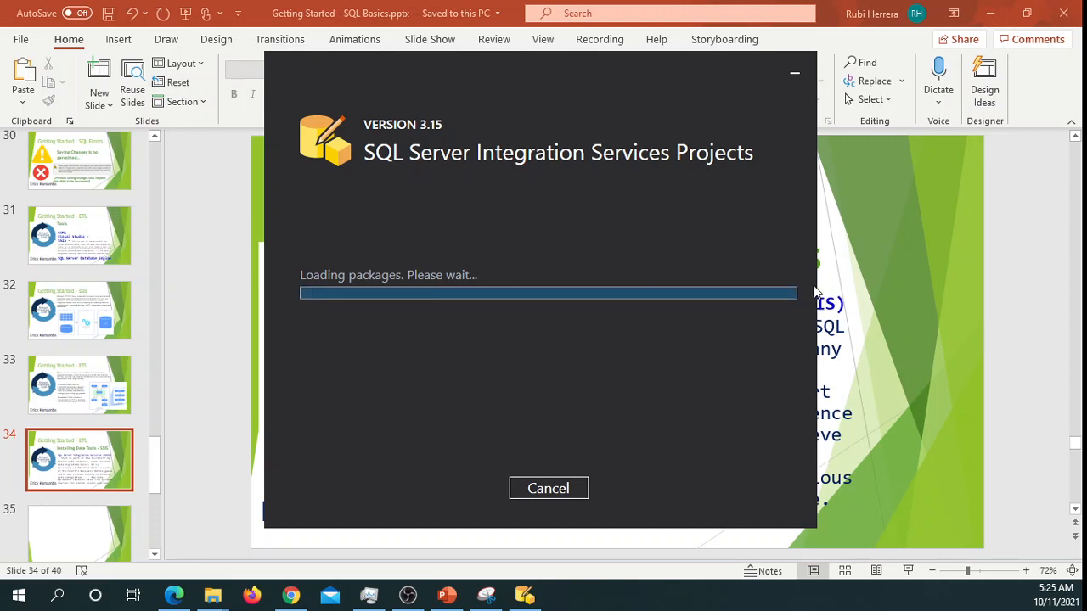
mouse_move(677, 308)
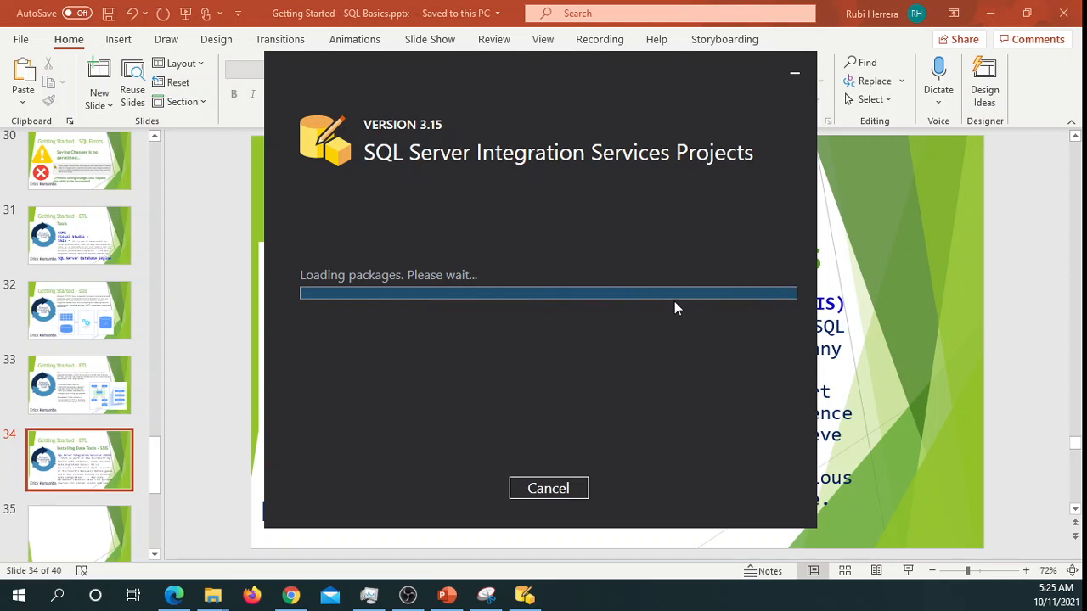
mouse_move(665, 393)
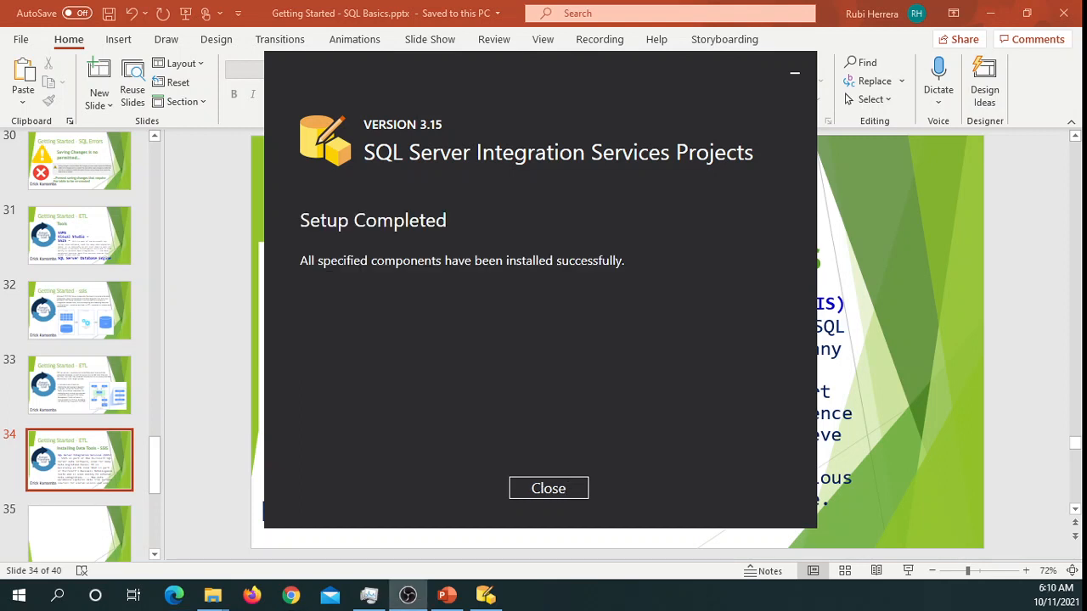
mouse_move(505, 286)
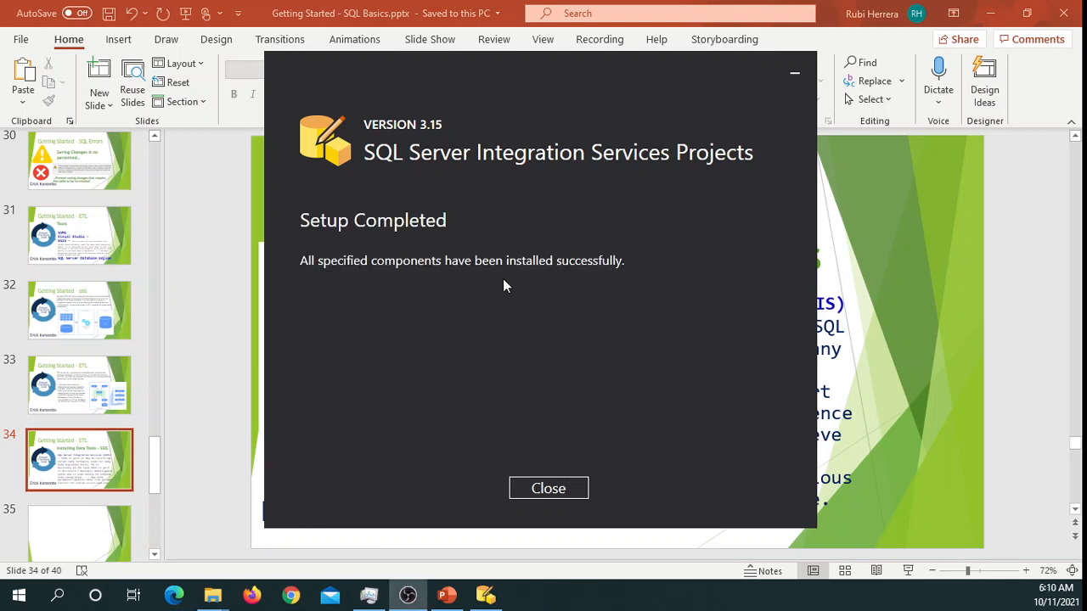
mouse_move(284, 282)
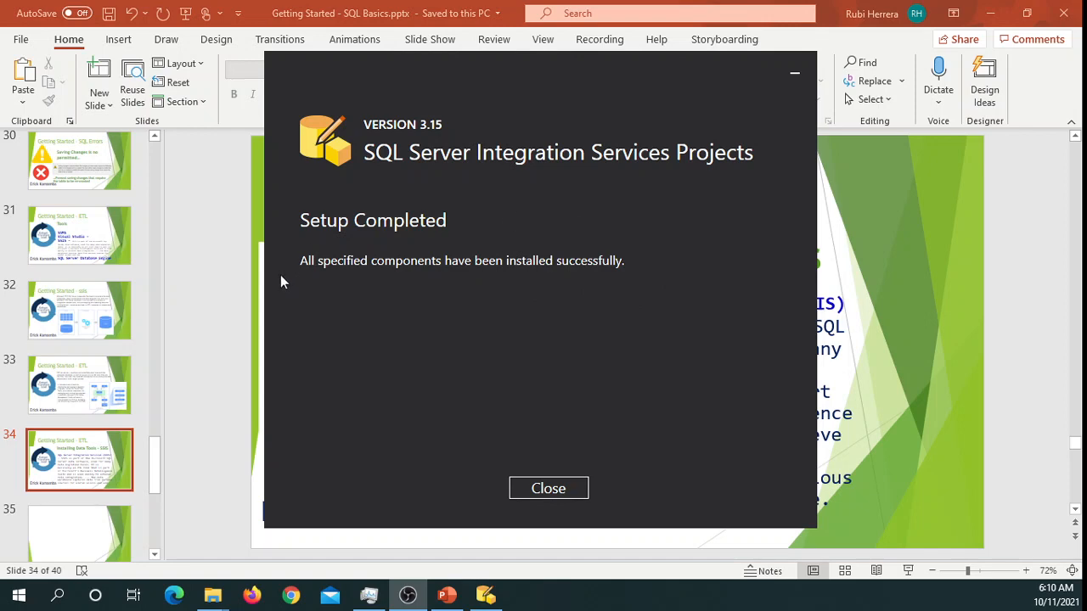
mouse_move(523, 278)
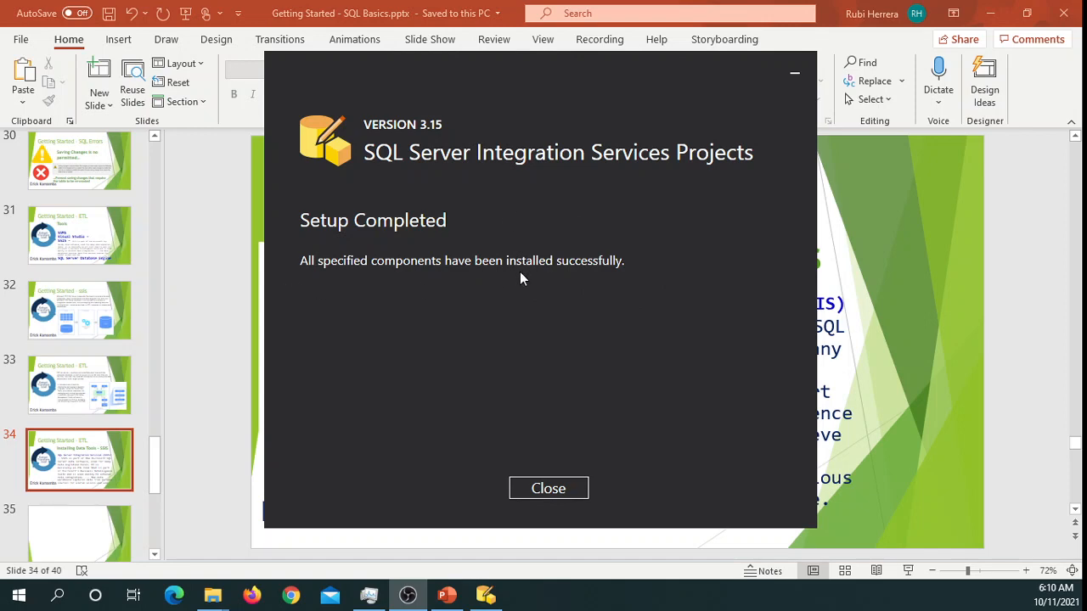
mouse_move(637, 399)
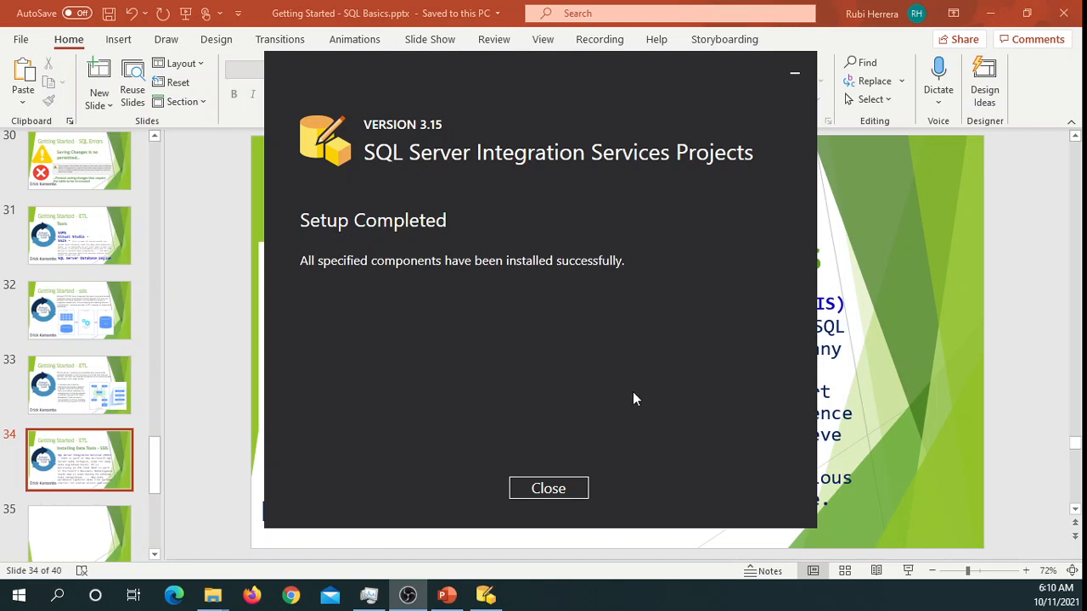
Close the SSIS installer on the Setup Completed screen.
click(548, 488)
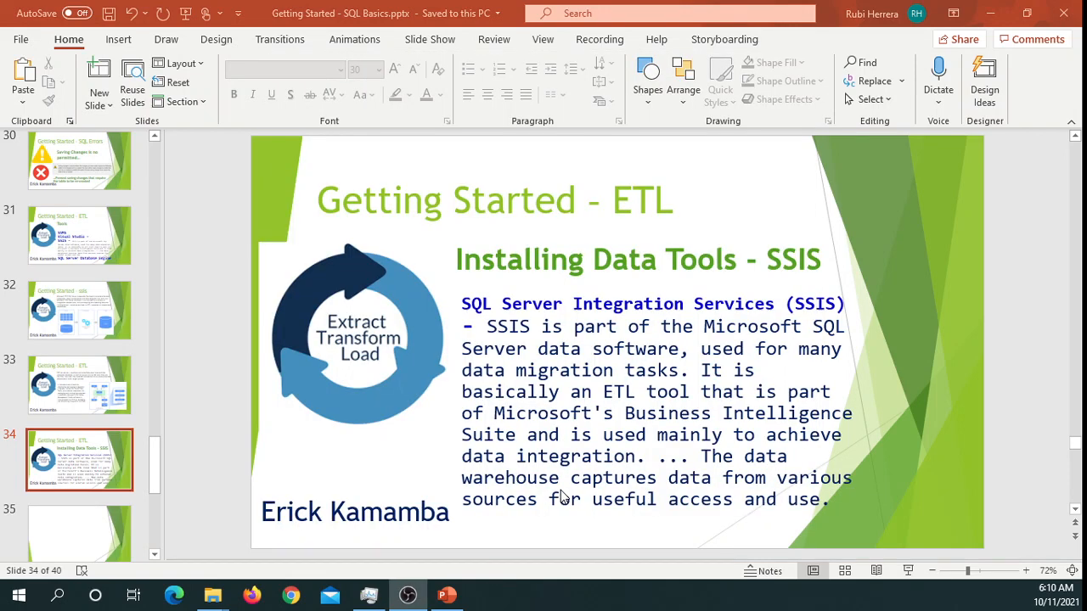
mouse_move(496, 296)
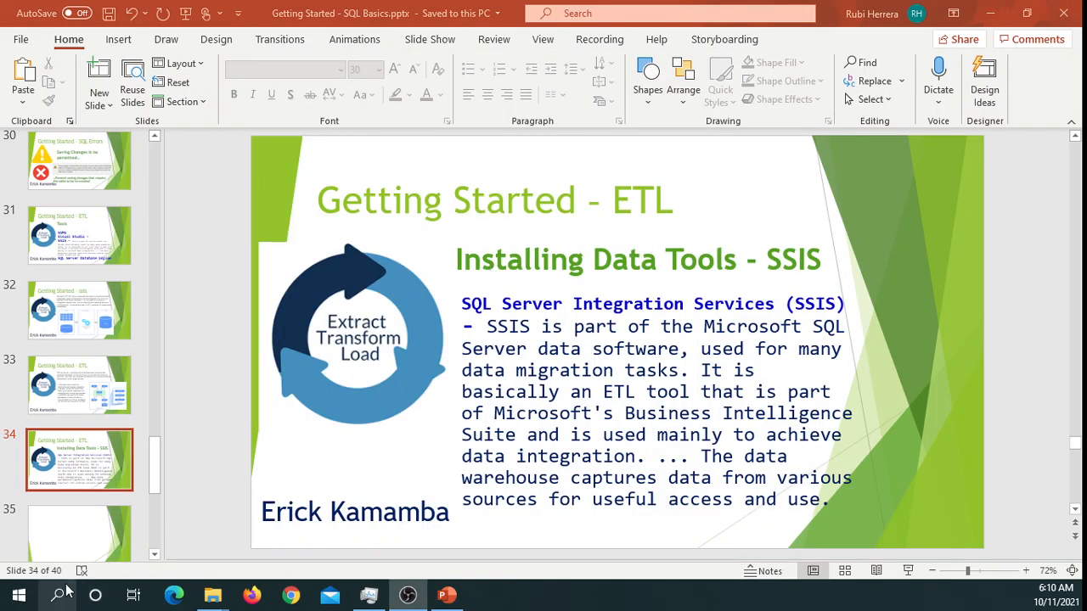
Launch Visual Studio 2019 by searching 'visual' in Windows search.
click(60, 594)
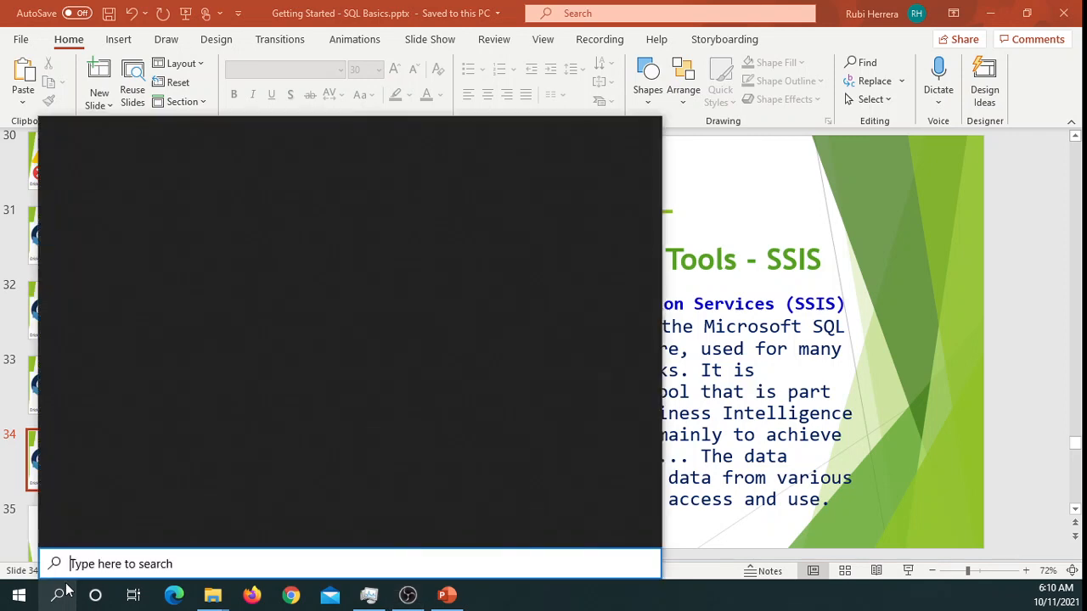
text(visual)
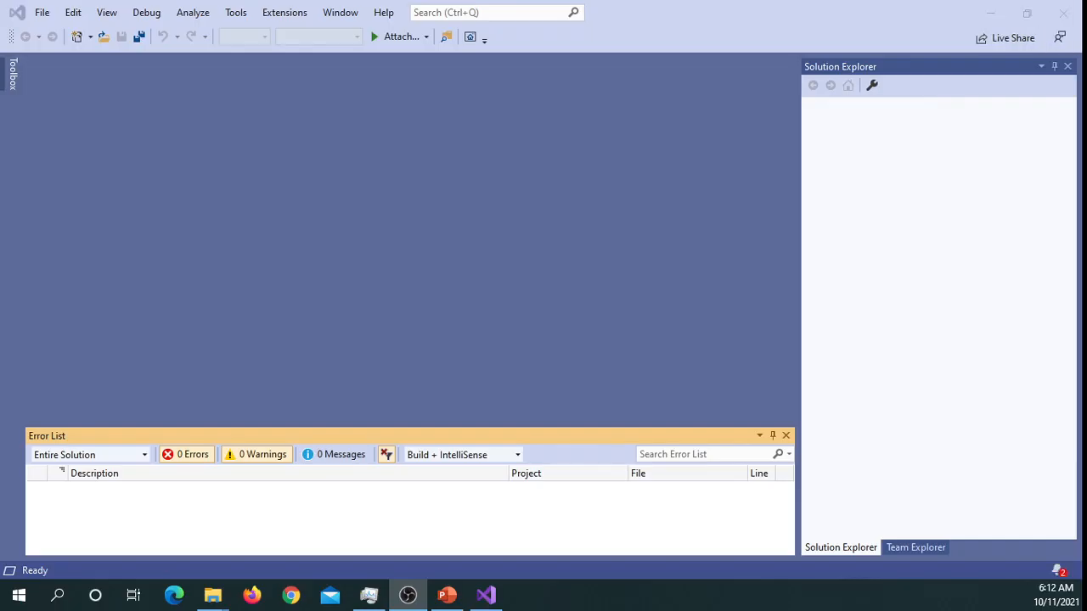
mouse_move(384, 324)
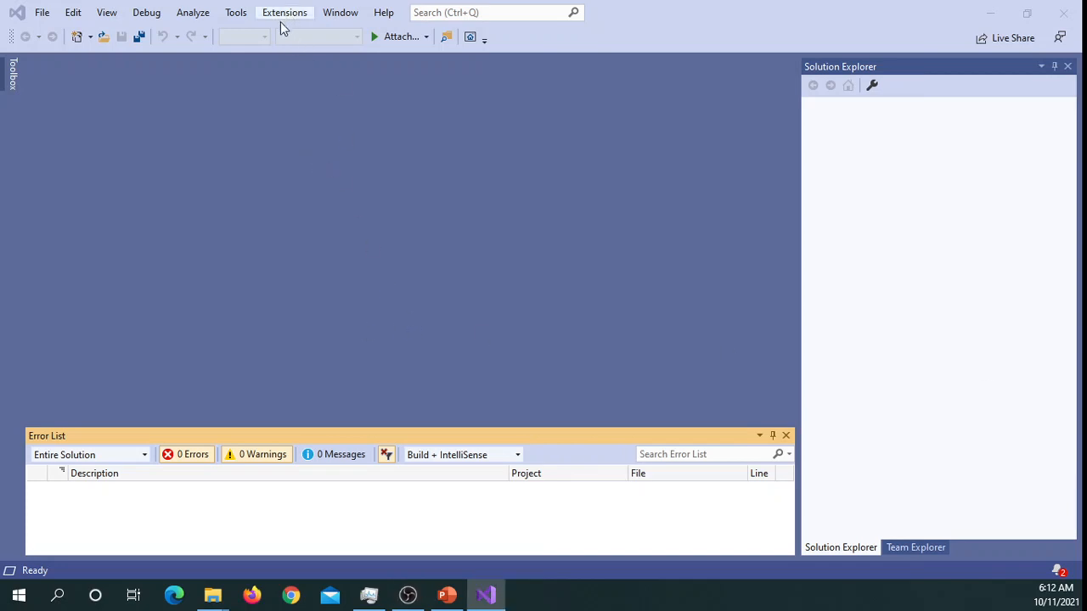
Search the online marketplace in Manage Extensions for 'ssis'.
click(285, 11)
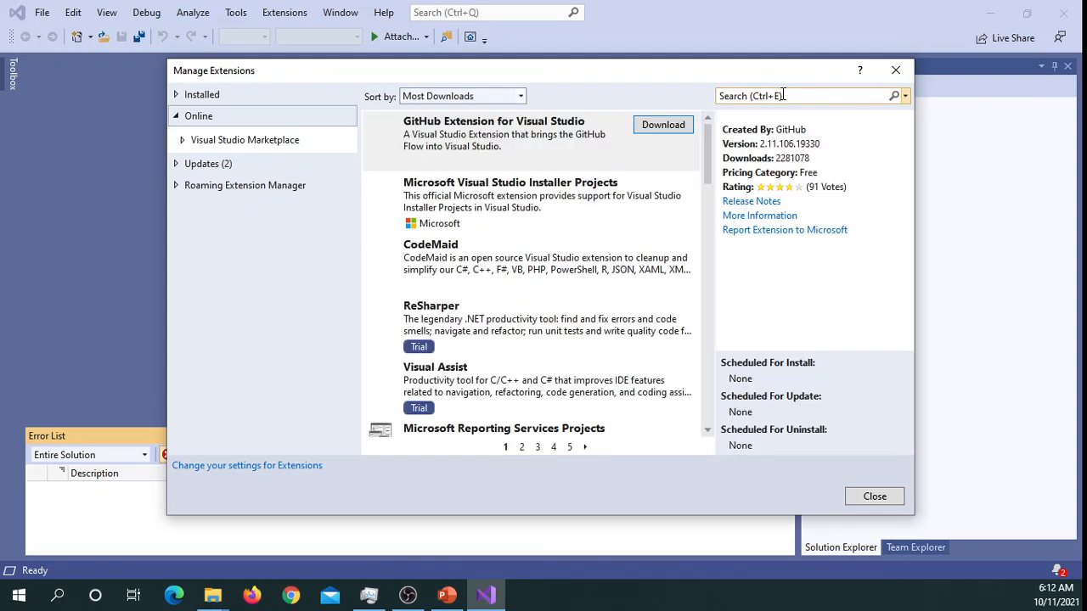
text(ssis)
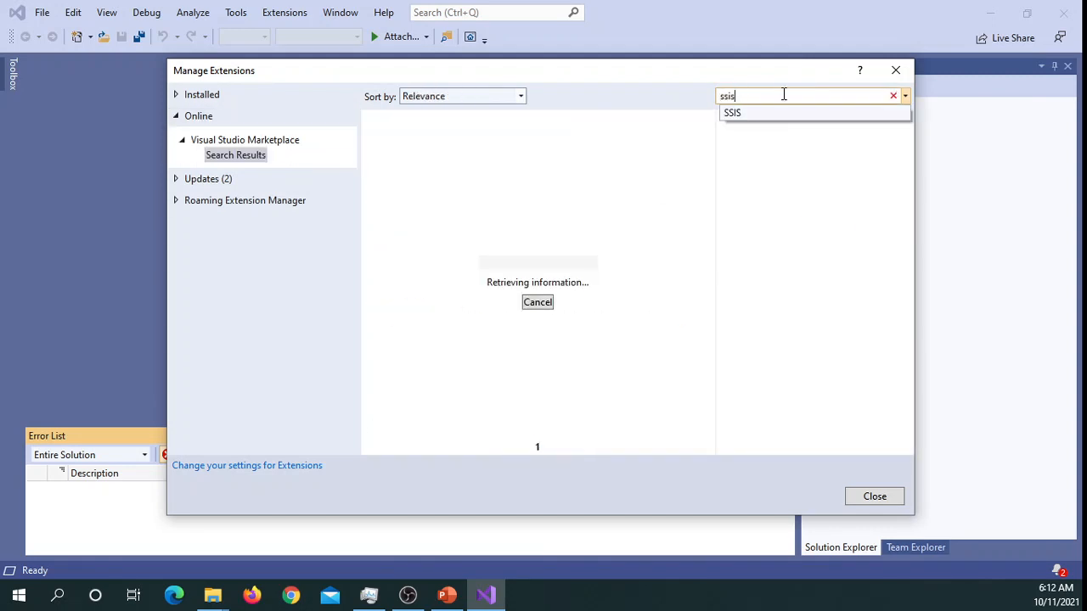
click(733, 112)
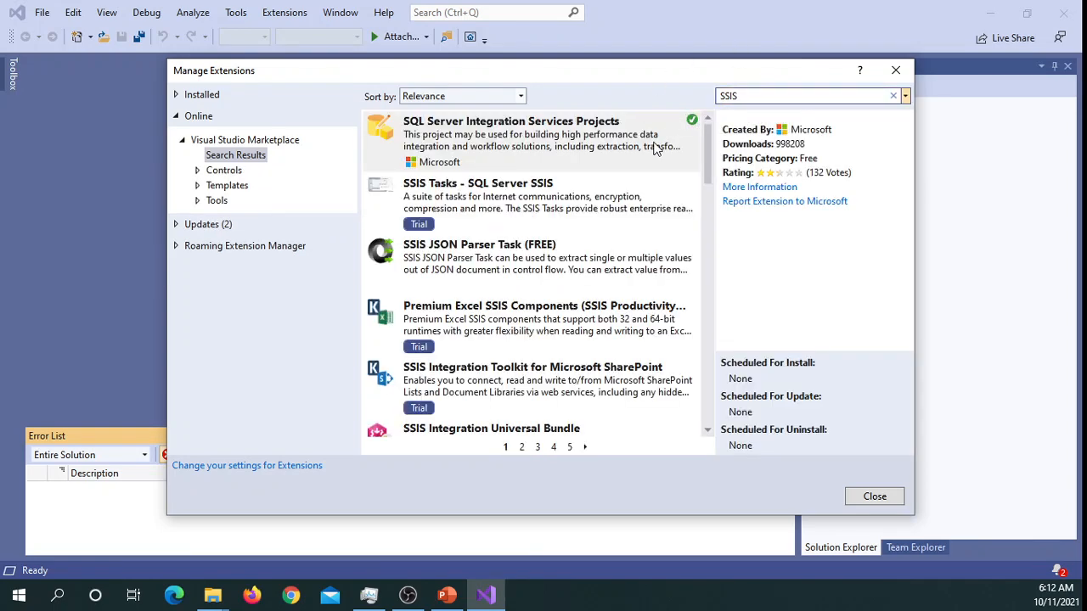
mouse_move(696, 130)
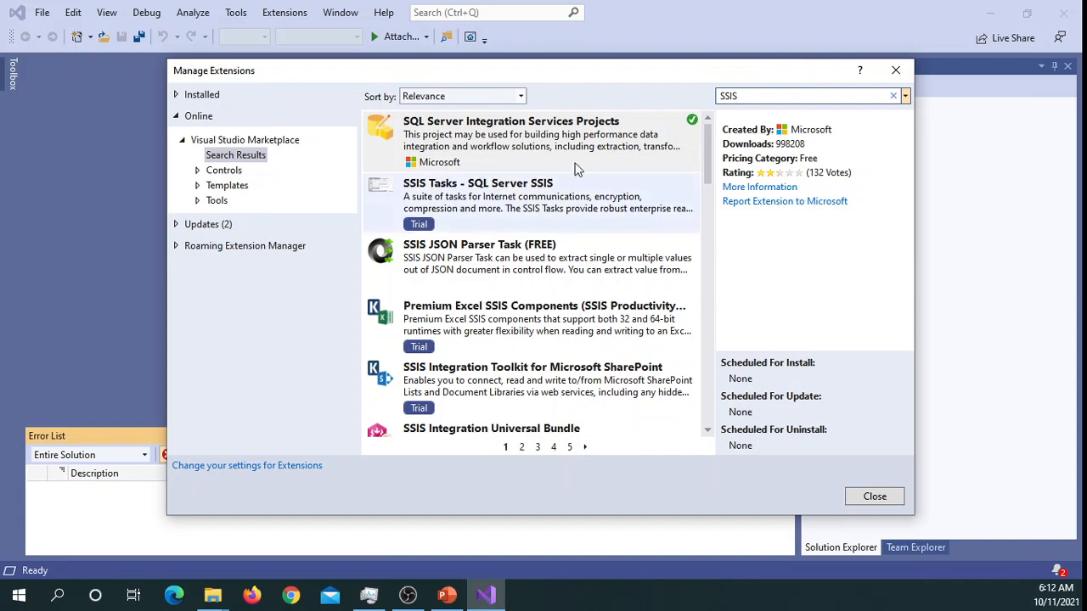
mouse_move(497, 133)
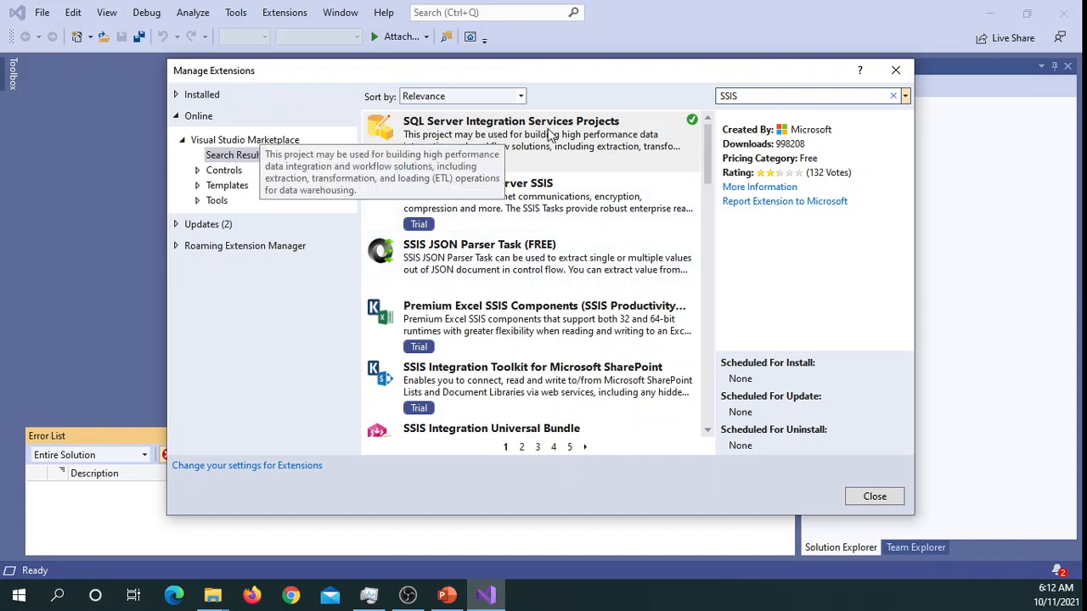
mouse_move(630, 98)
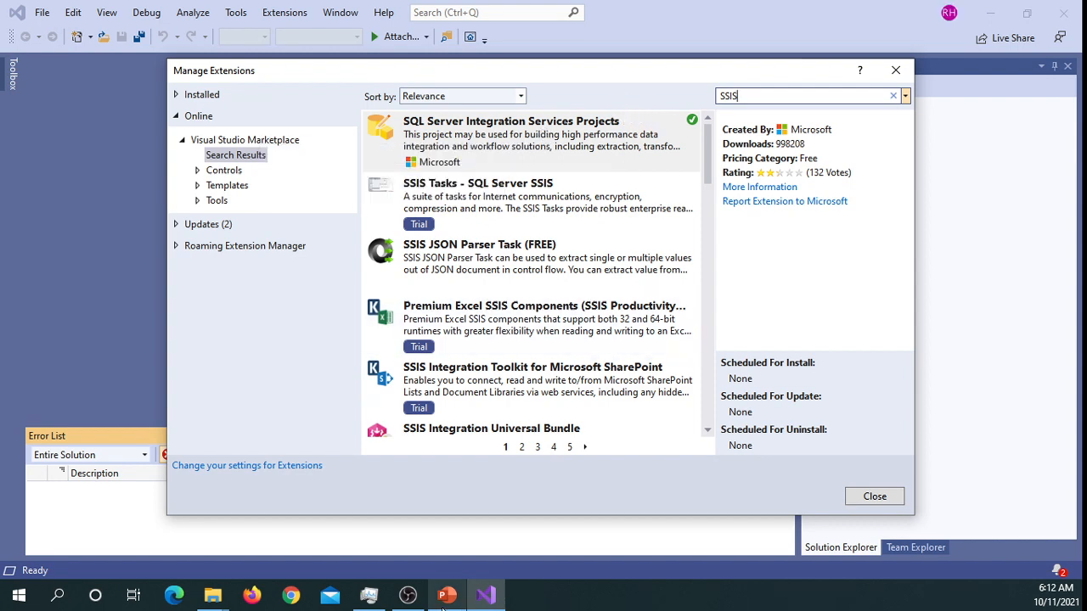
Bring PowerPoint forward to slide 34, 'Installing Data Tools - SSIS', via the taskbar.
click(446, 594)
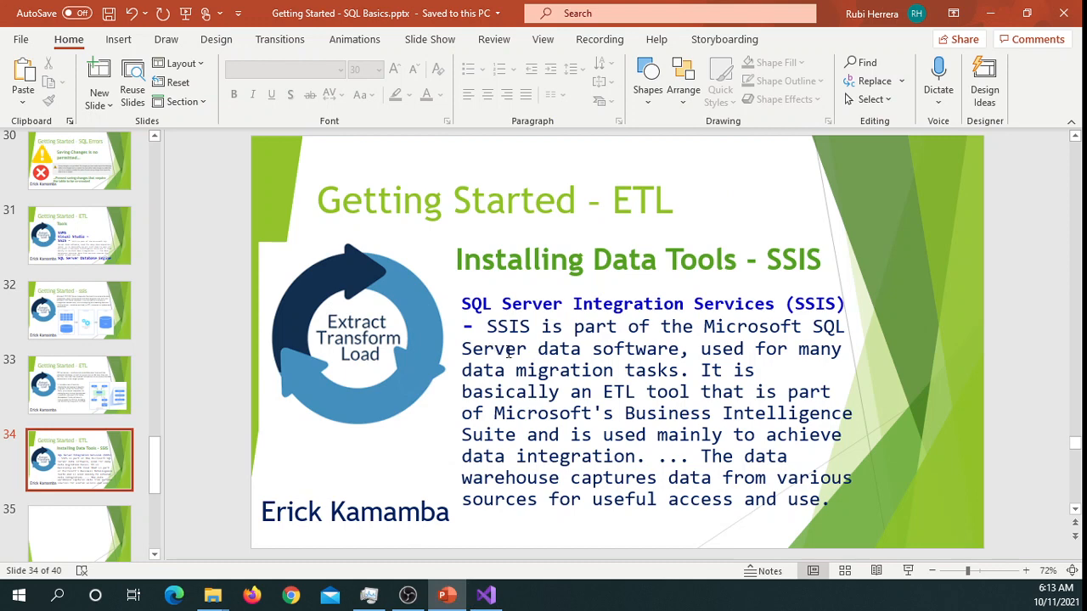
mouse_move(585, 338)
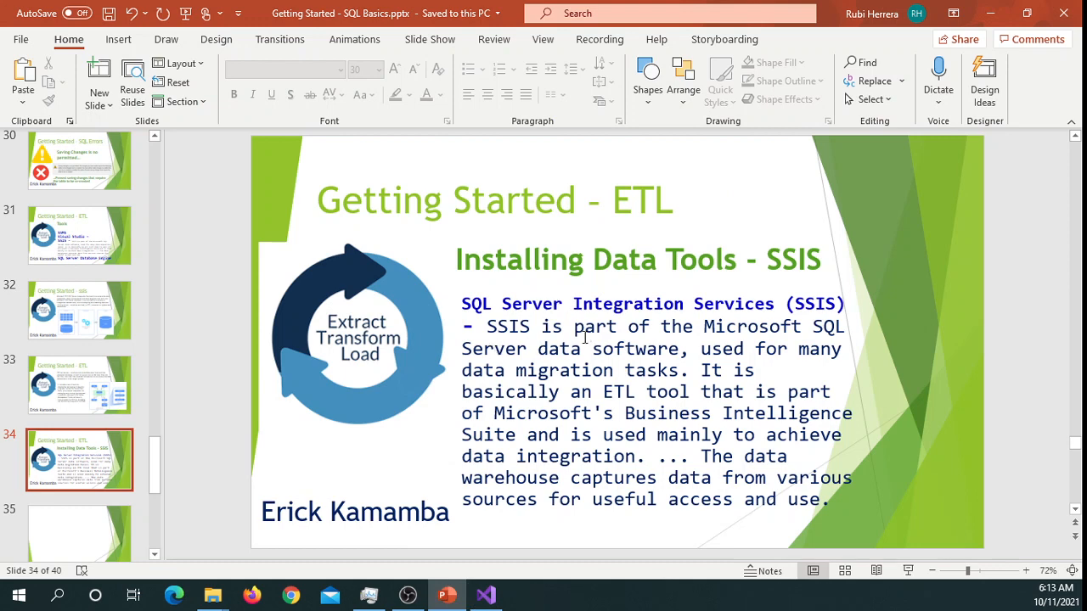
mouse_move(626, 281)
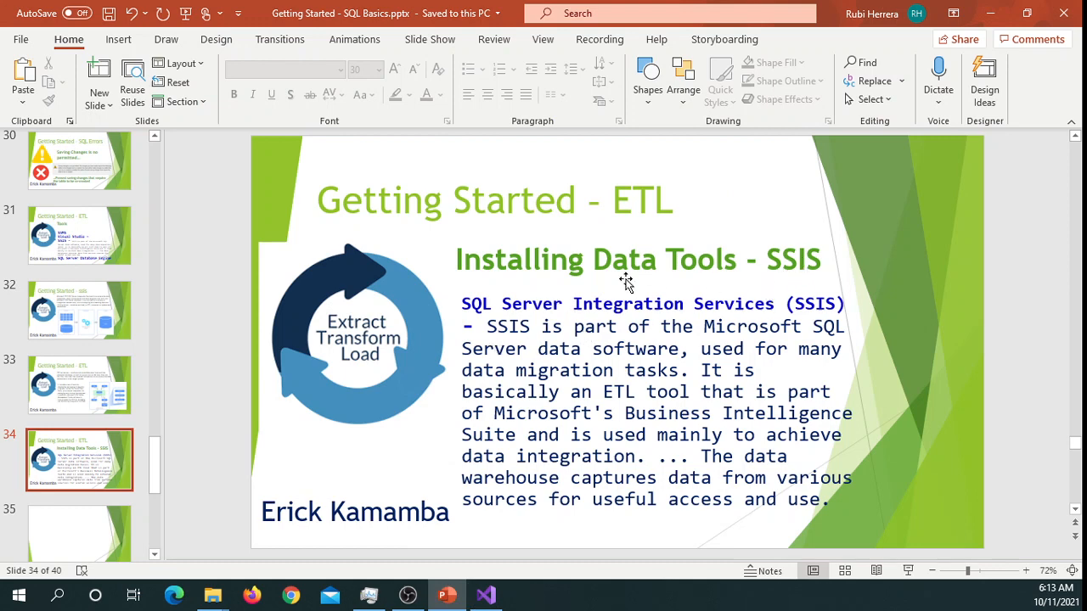